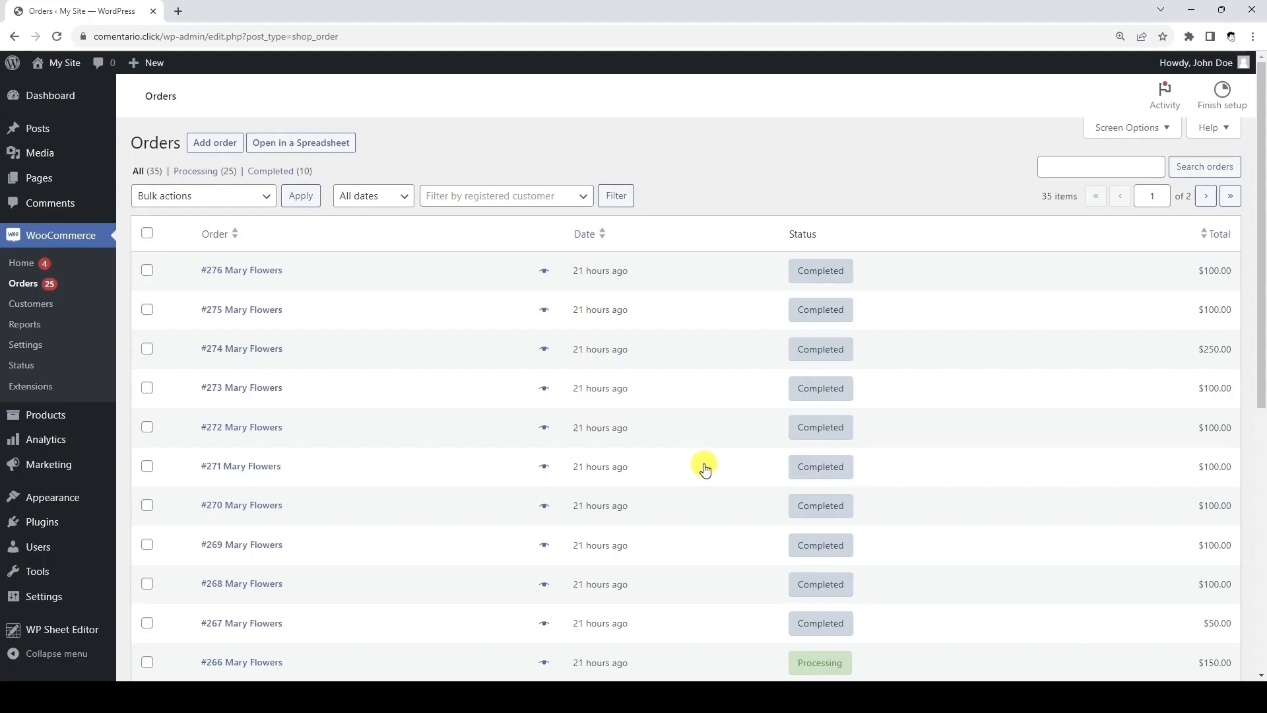
pyautogui.moveTo(322, 158)
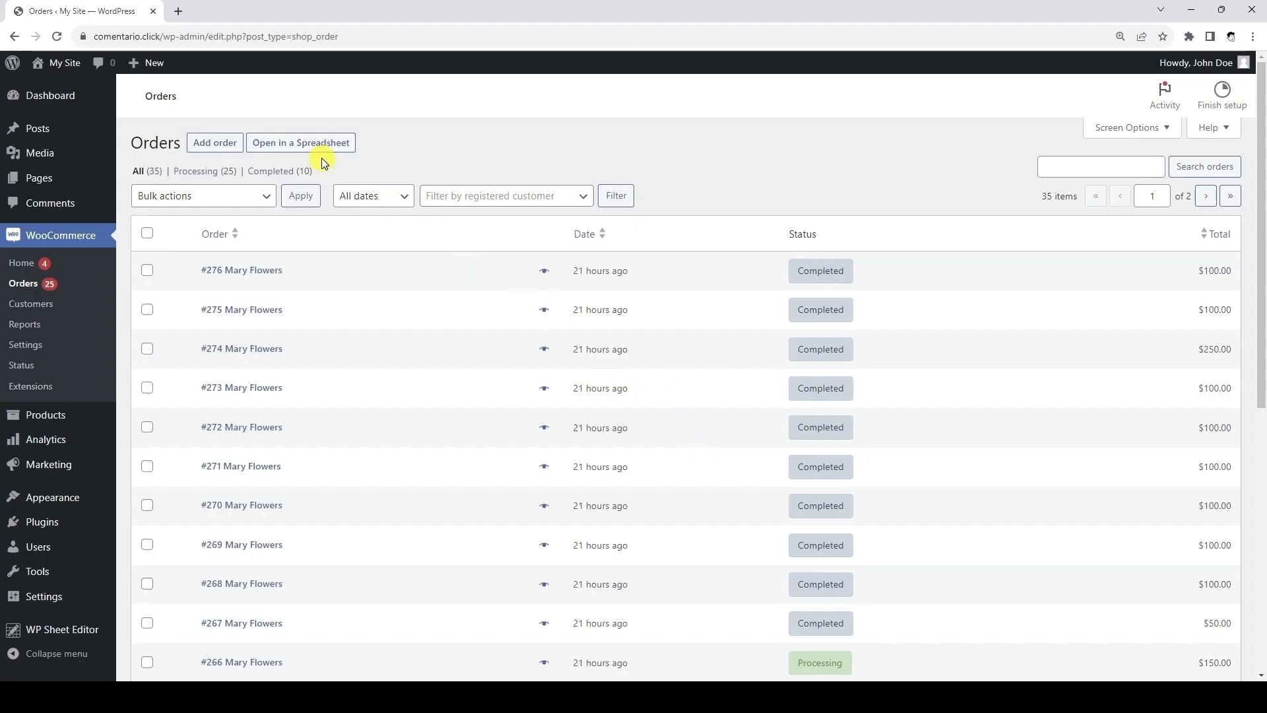
# Load the 35 WooCommerce orders into the WP Sheet Editor spreadsheet.
pyautogui.click(299, 143)
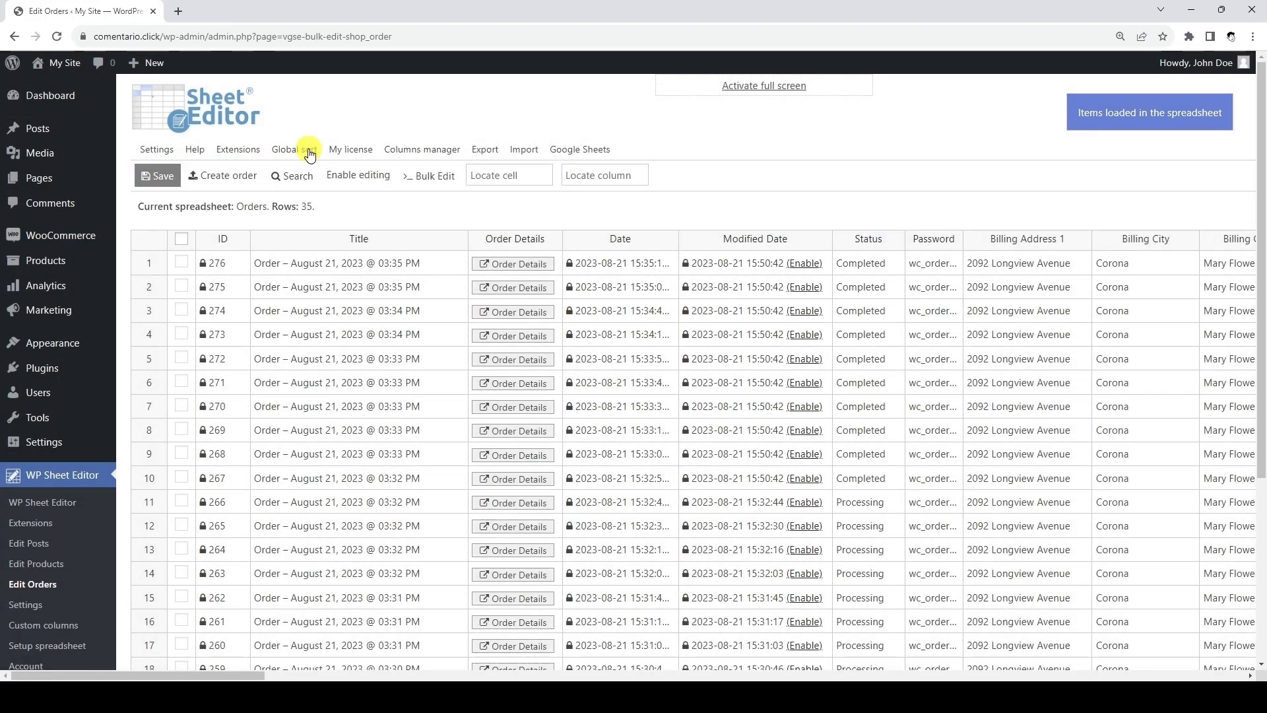
pyautogui.moveTo(586, 149)
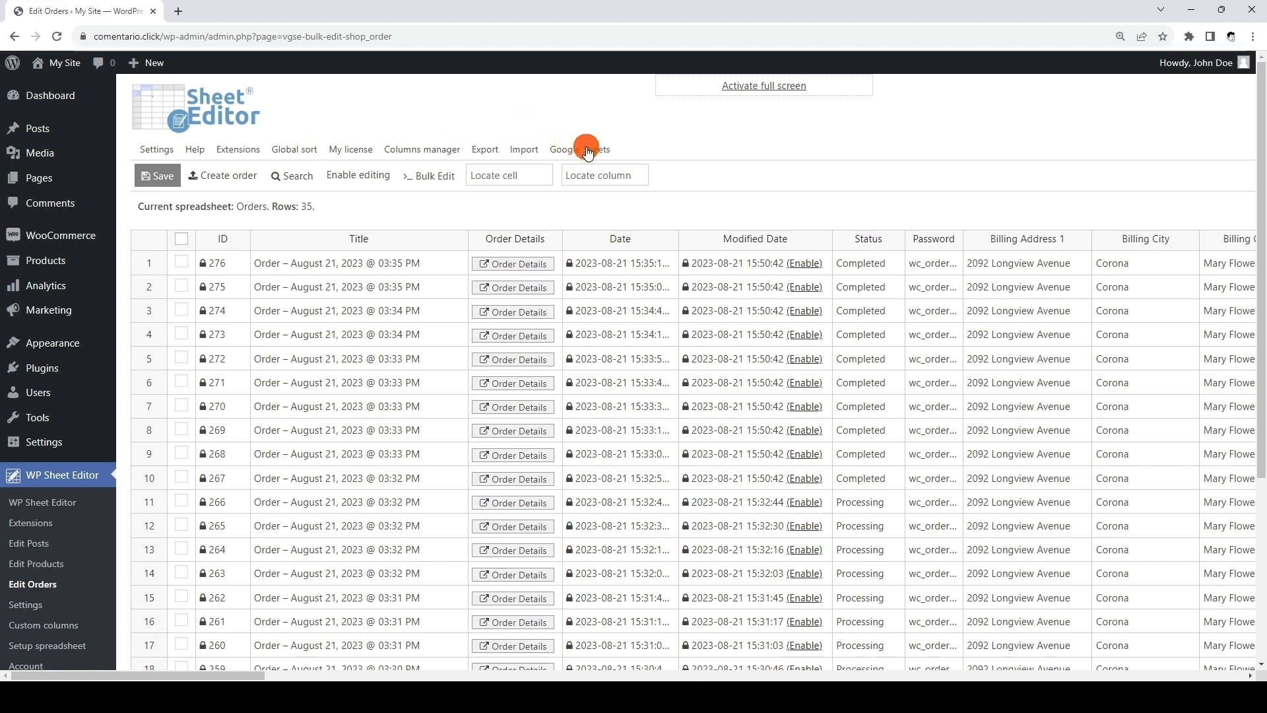
# Begin connecting the site to Google Sheets and choose the Google account.
pyautogui.click(579, 149)
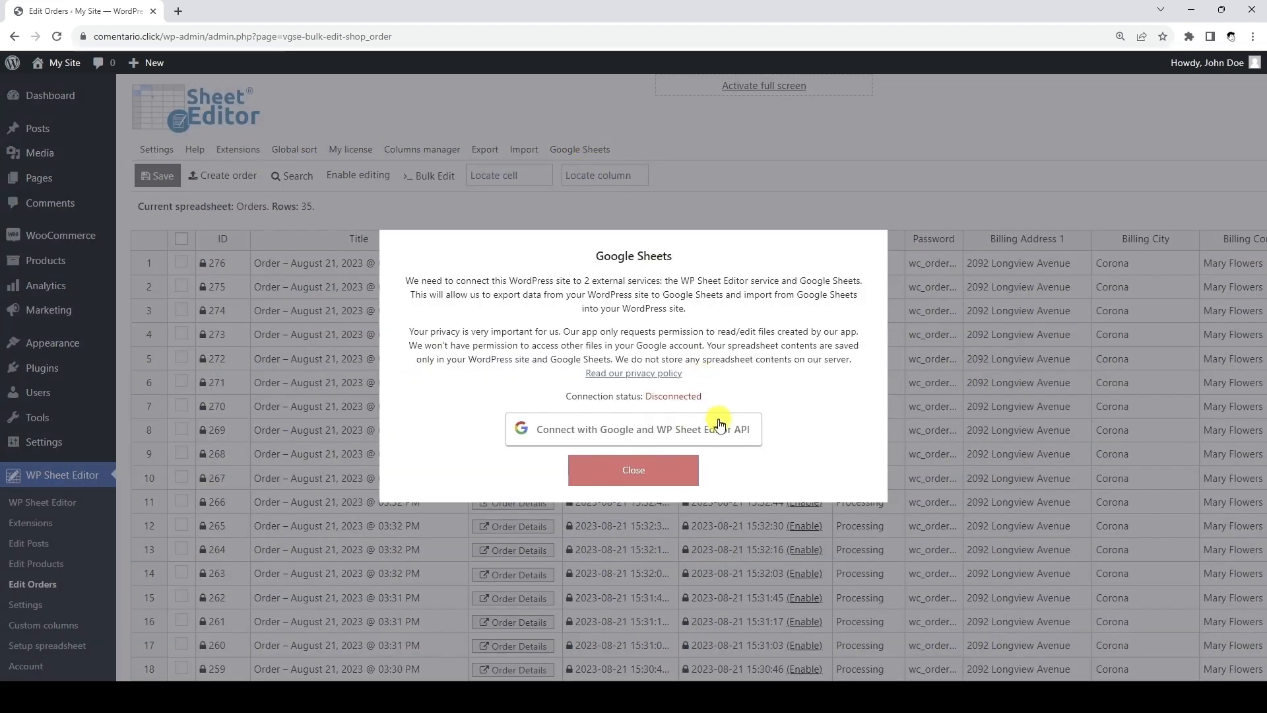
pyautogui.click(632, 429)
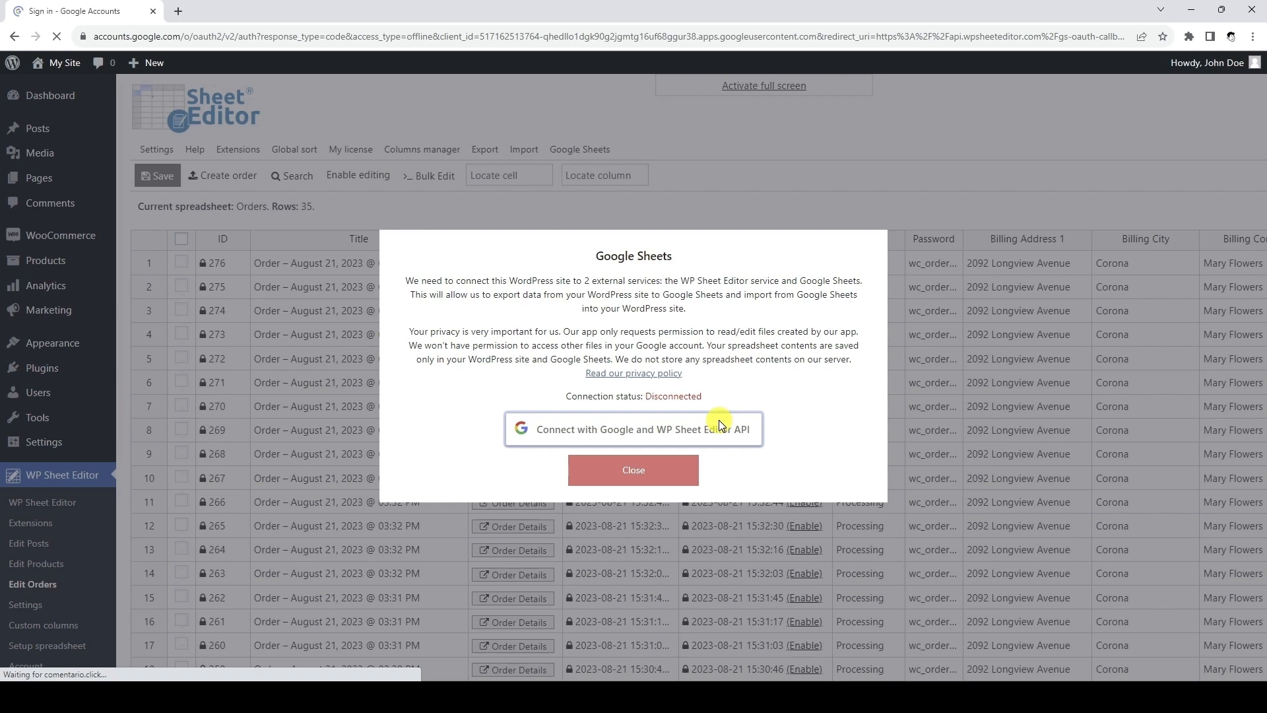
pyautogui.click(632, 429)
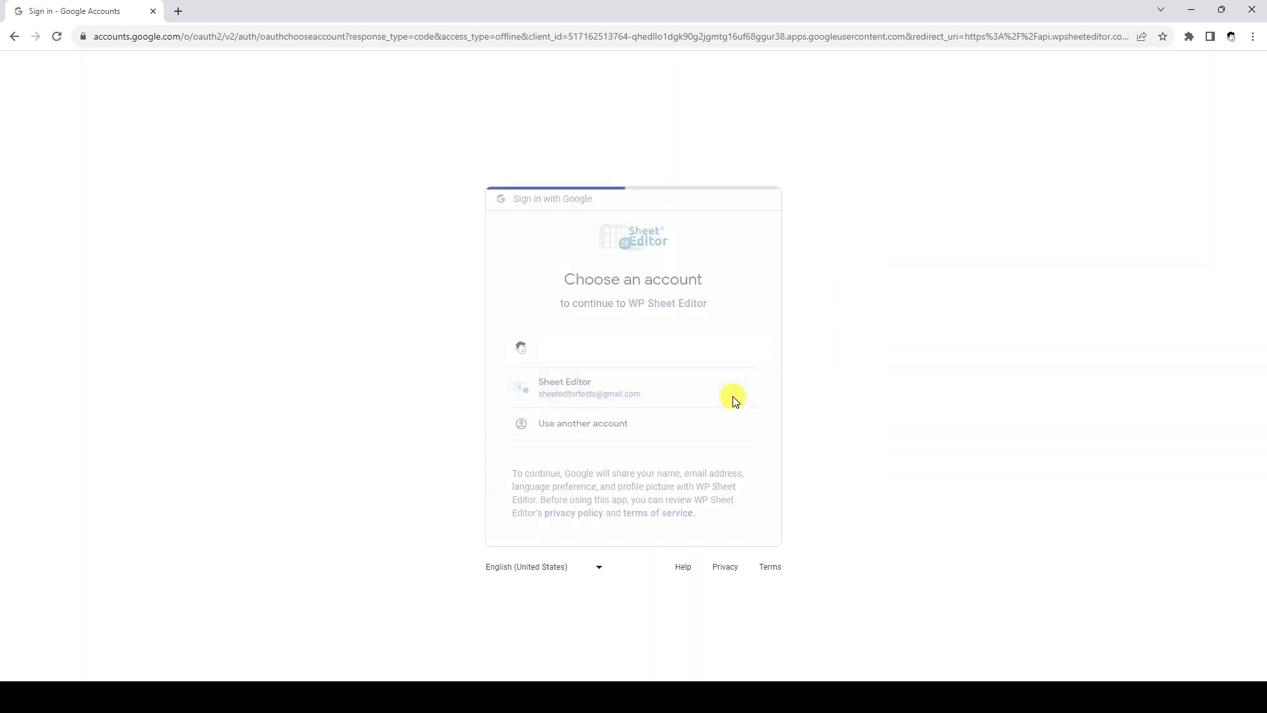
pyautogui.click(589, 388)
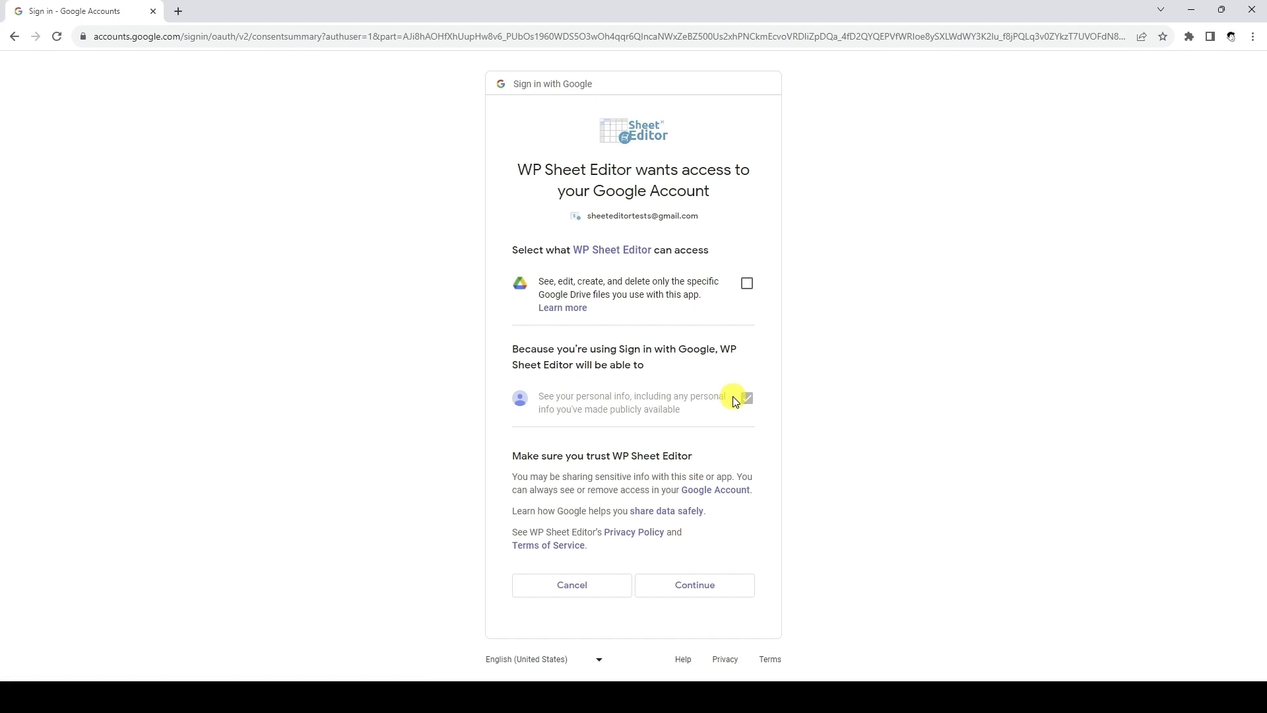
# Grant WP Sheet Editor access to its Google Drive files and confirm the permissions.
pyautogui.click(694, 585)
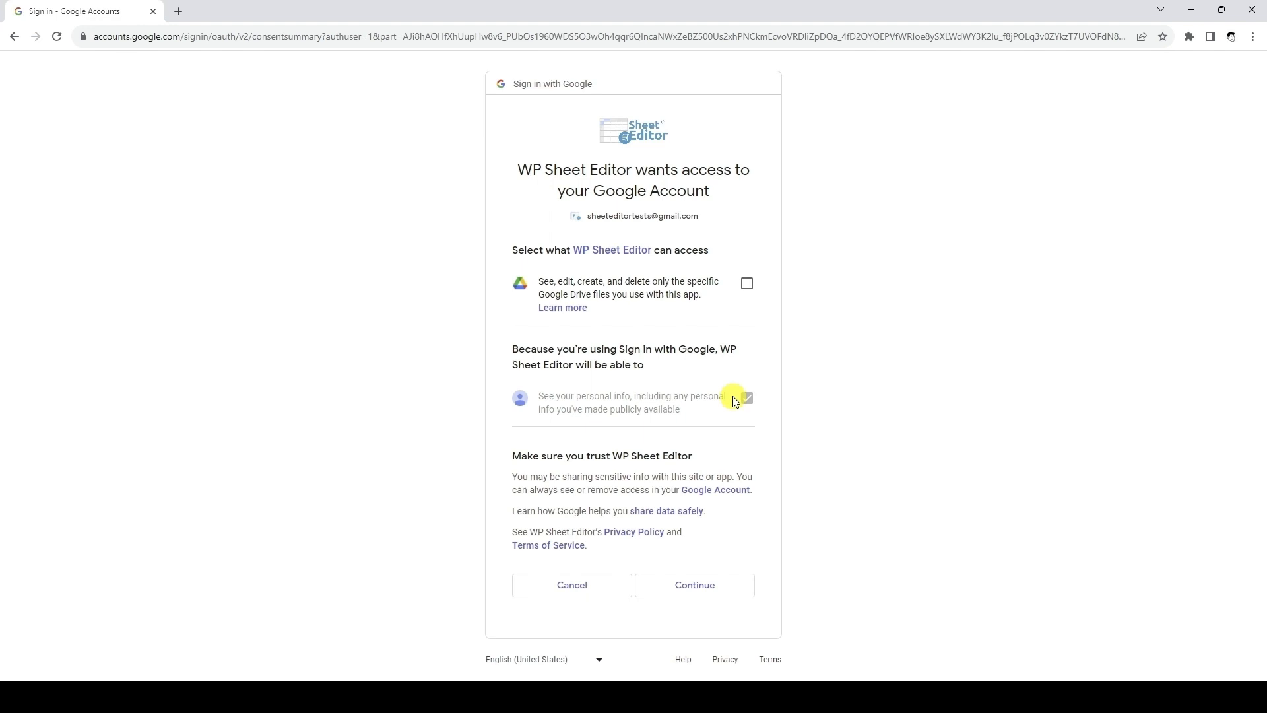
pyautogui.click(746, 283)
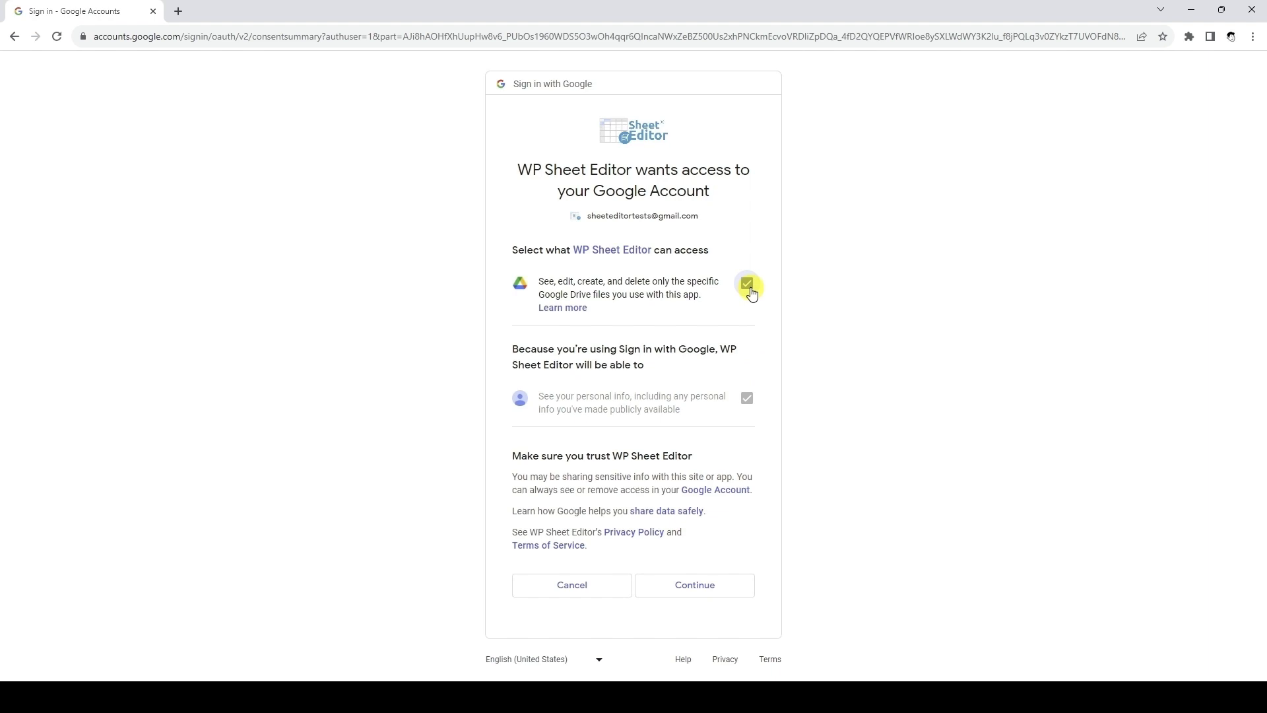
pyautogui.click(693, 584)
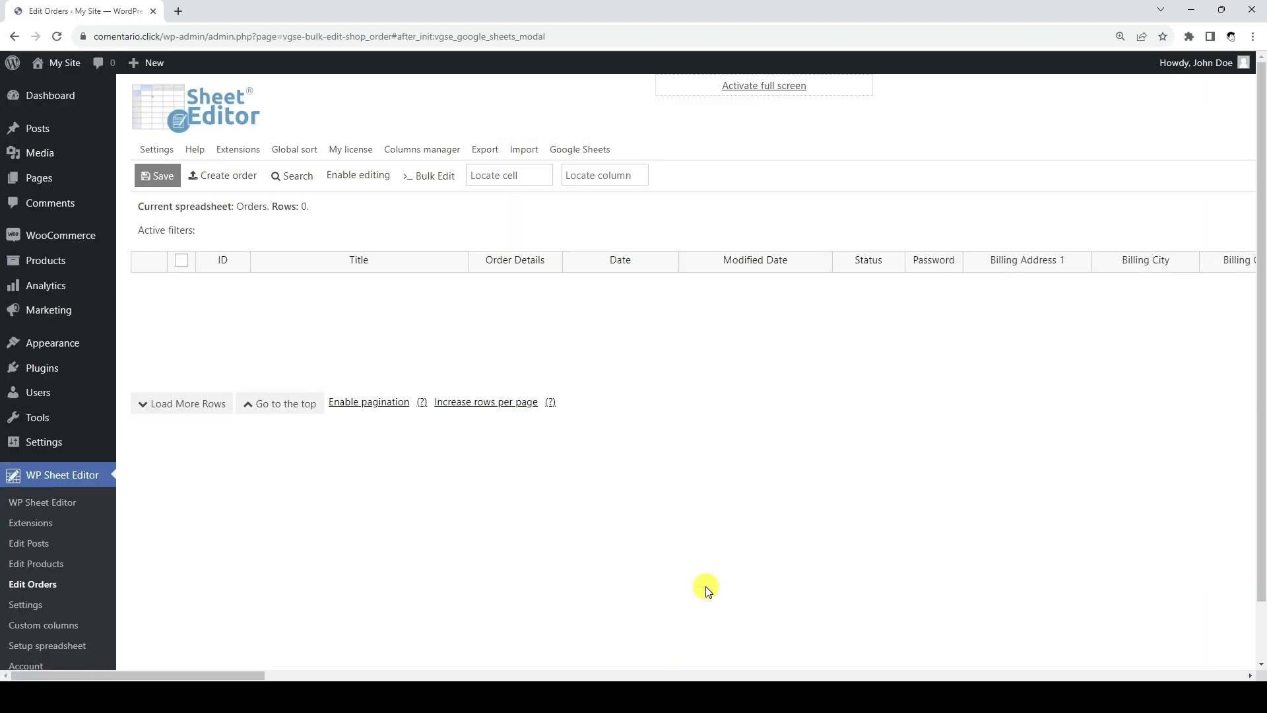
# Verify the Google Sheets connection is active, then start an export of the 39 orders.
pyautogui.click(578, 150)
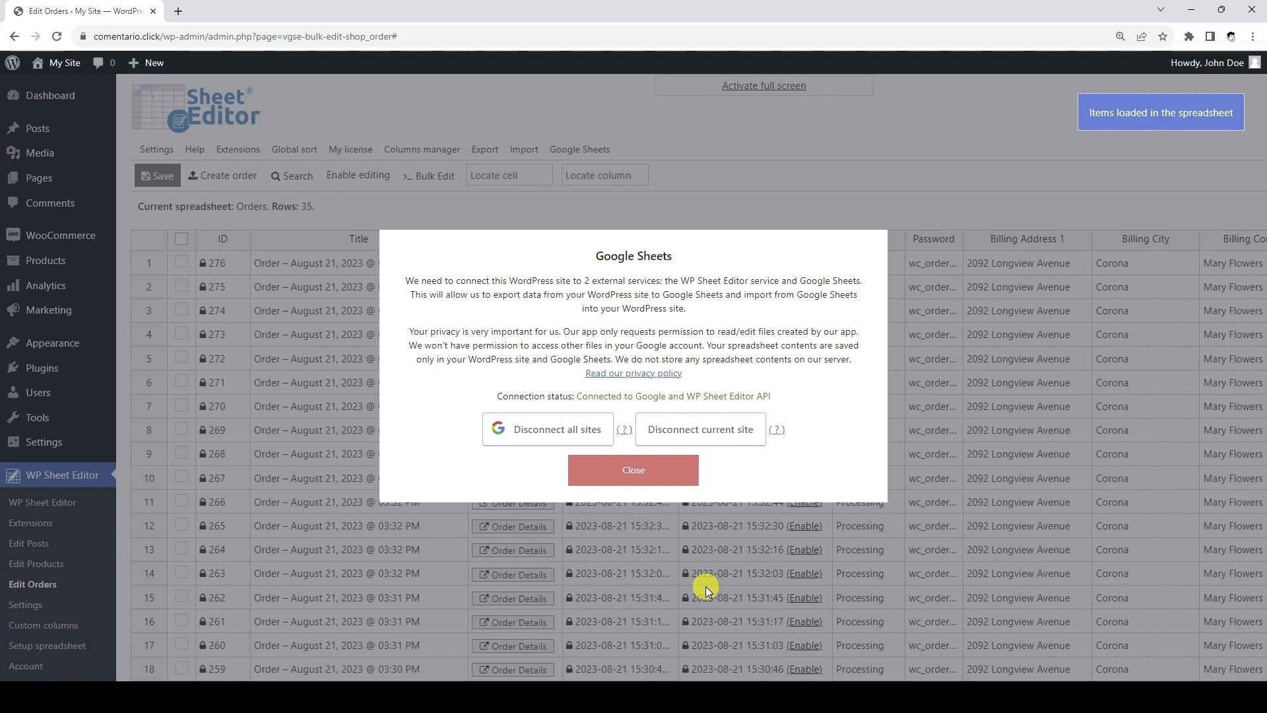
pyautogui.click(632, 470)
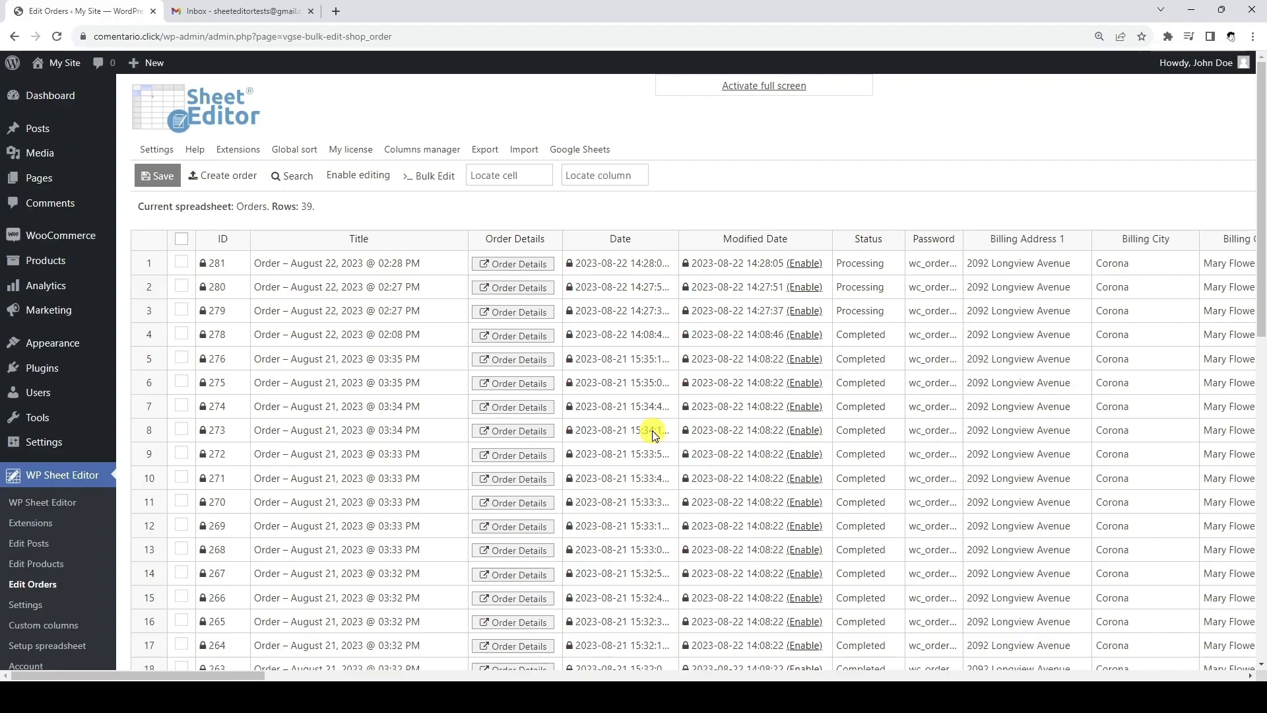
pyautogui.moveTo(641, 420)
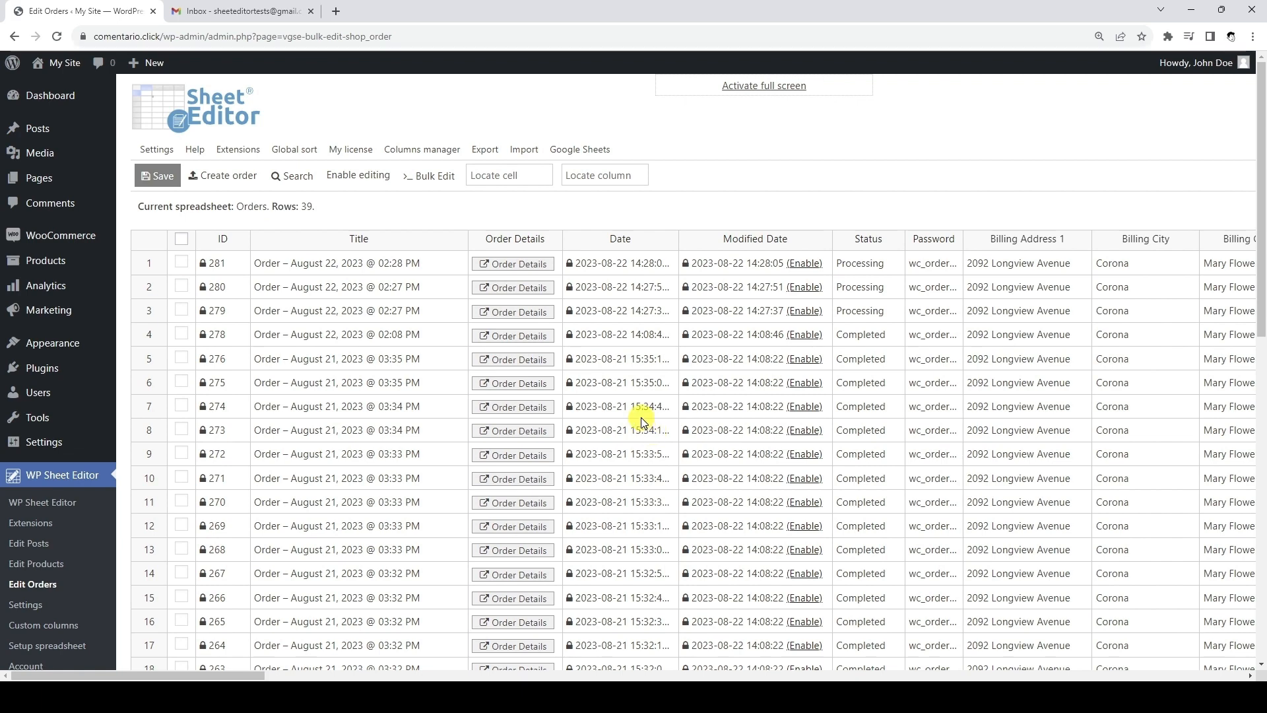
pyautogui.click(484, 149)
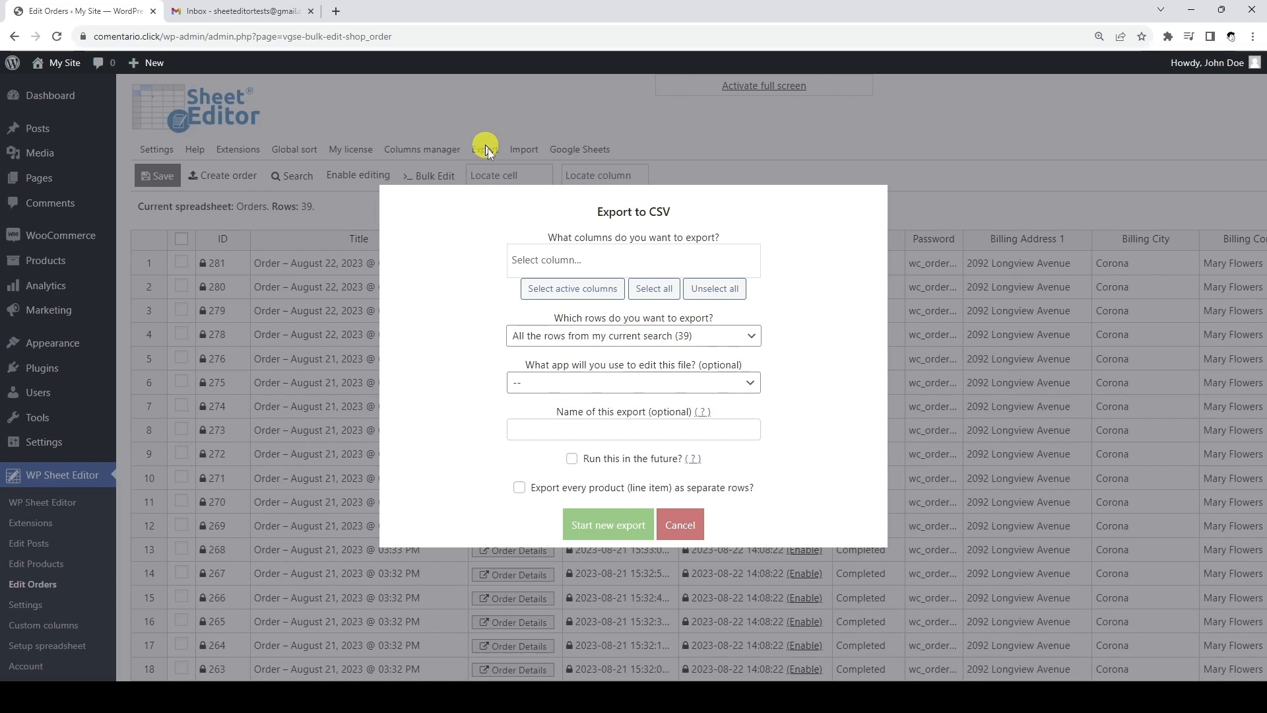
# Export the active columns to Google Sheets under the name 'Export WooCommerce orders'.
pyautogui.click(654, 289)
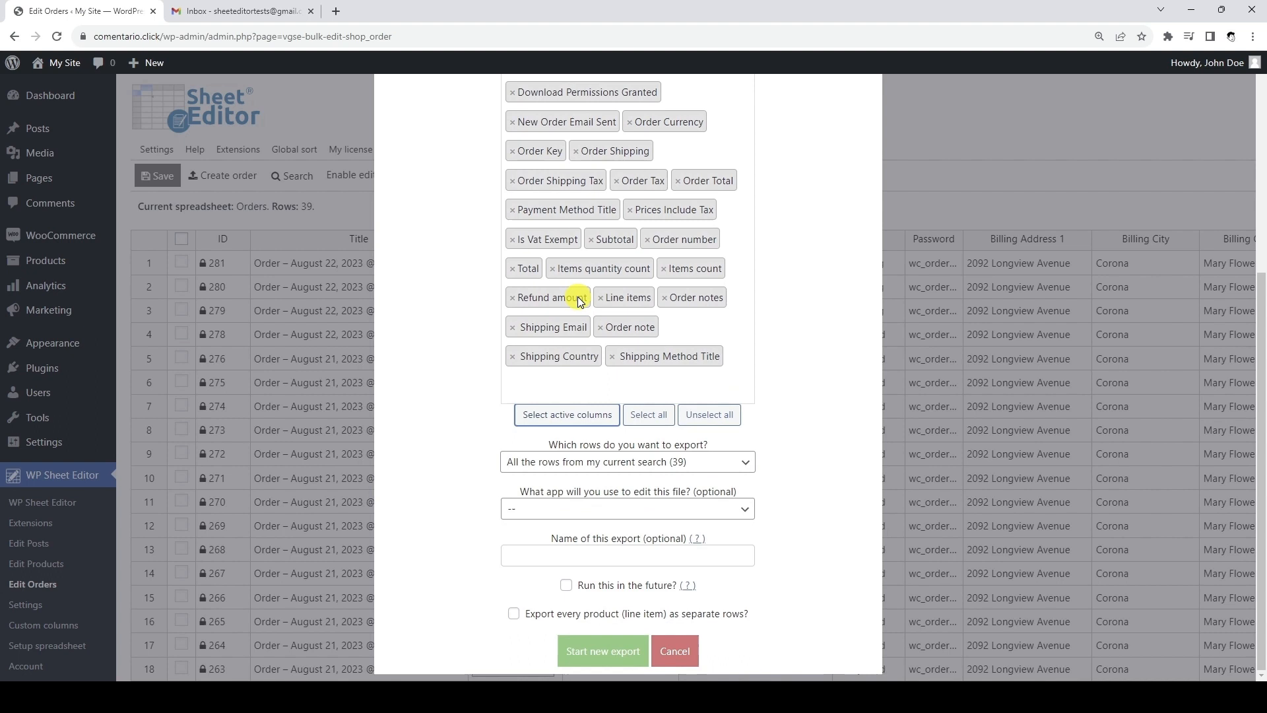
pyautogui.click(627, 509)
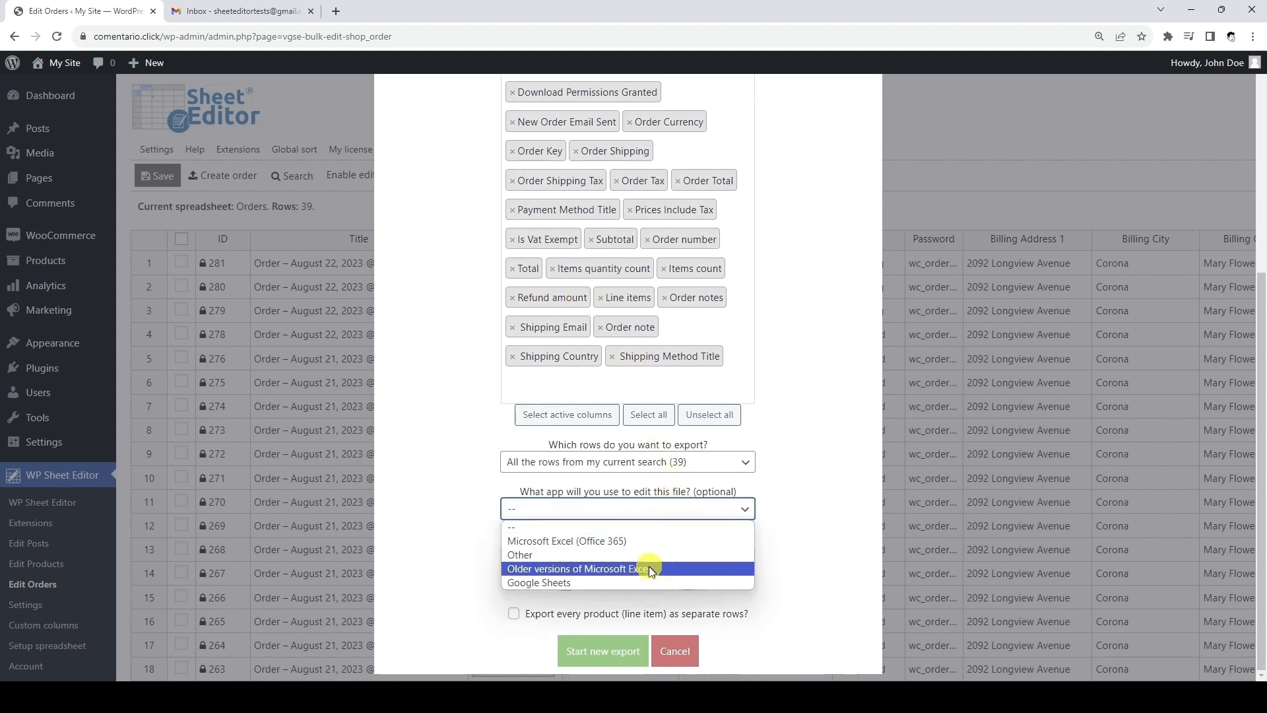
pyautogui.click(538, 582)
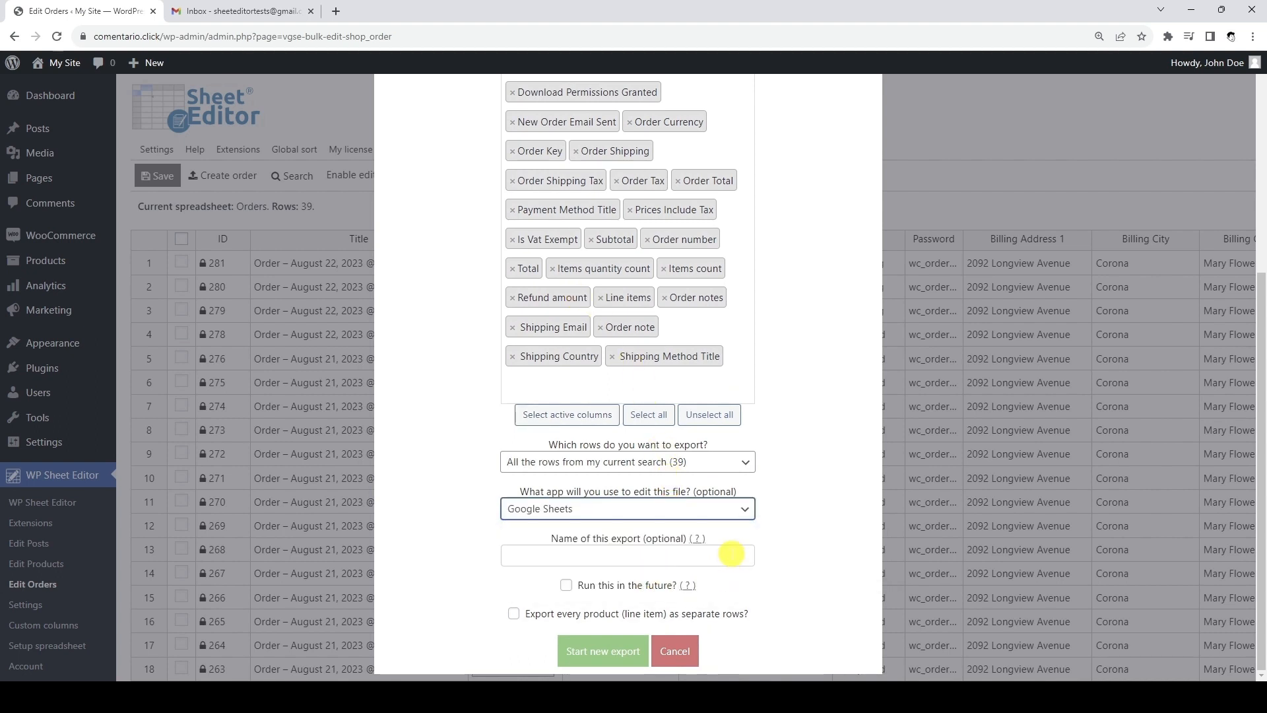
pyautogui.write('Export WooCommerce orders - Real time')
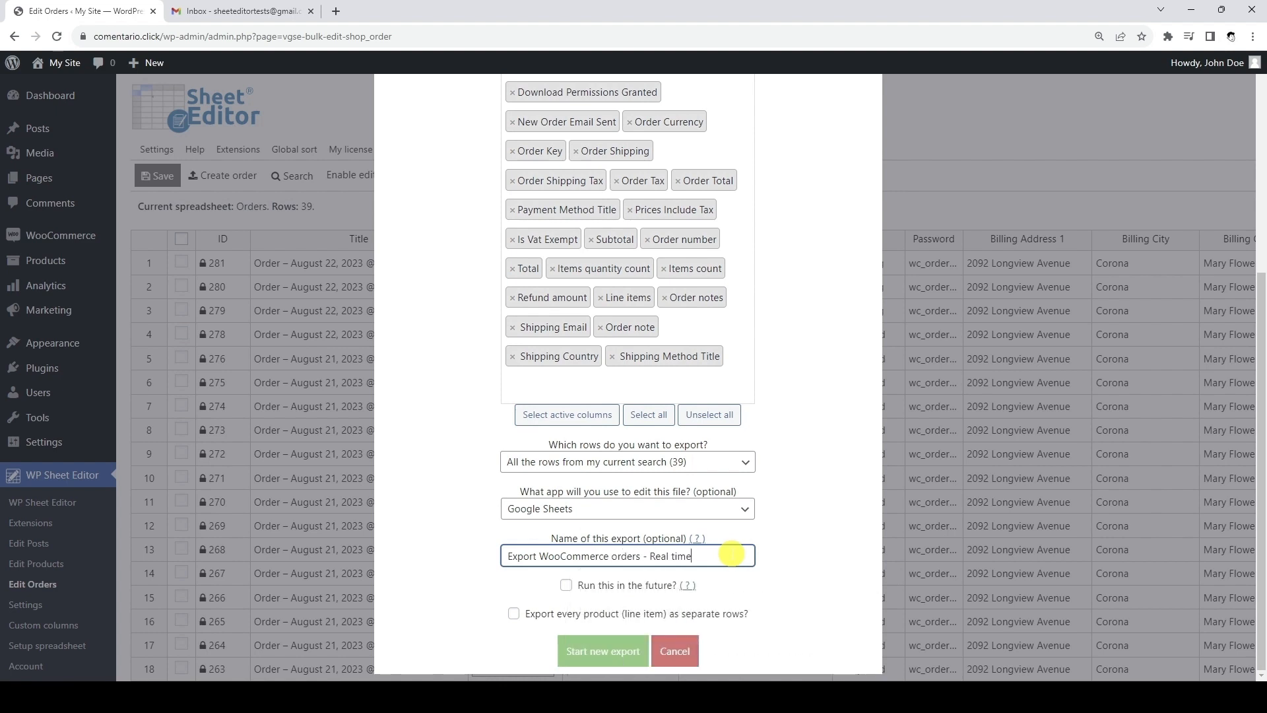
# Schedule it as a real-time WordPress-to-Google-Sheets sync and start the export.
pyautogui.click(567, 585)
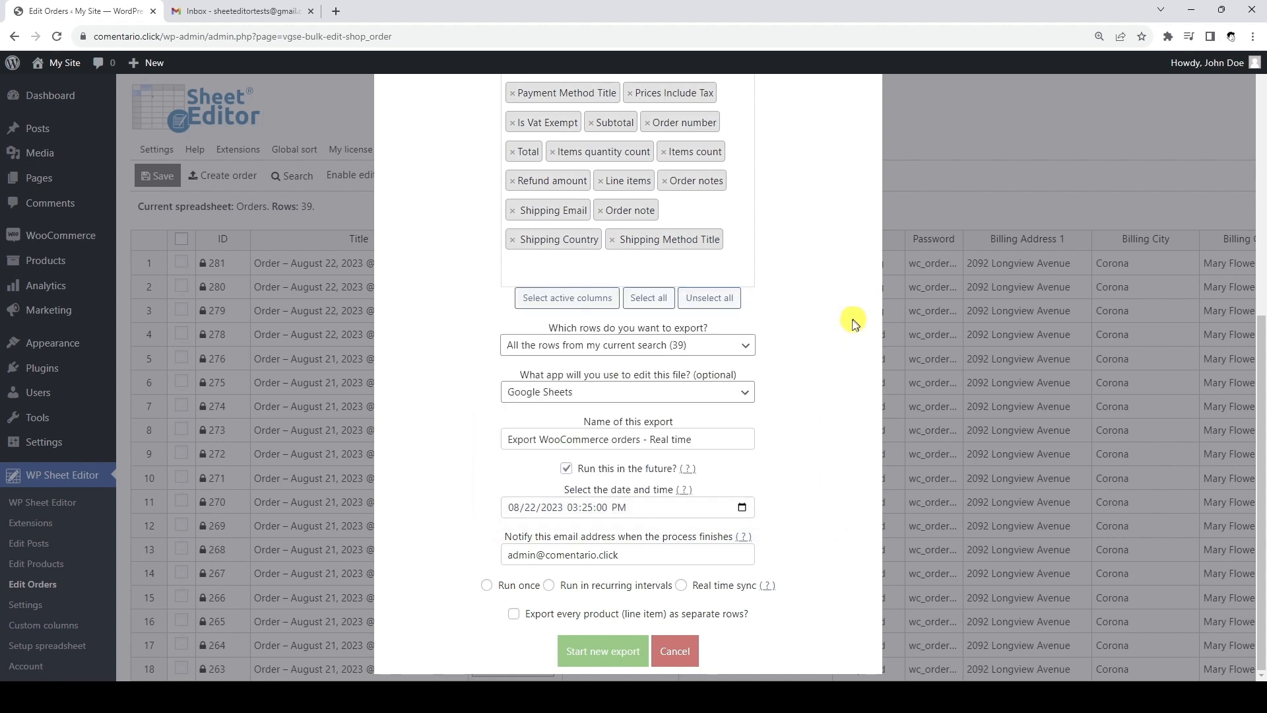
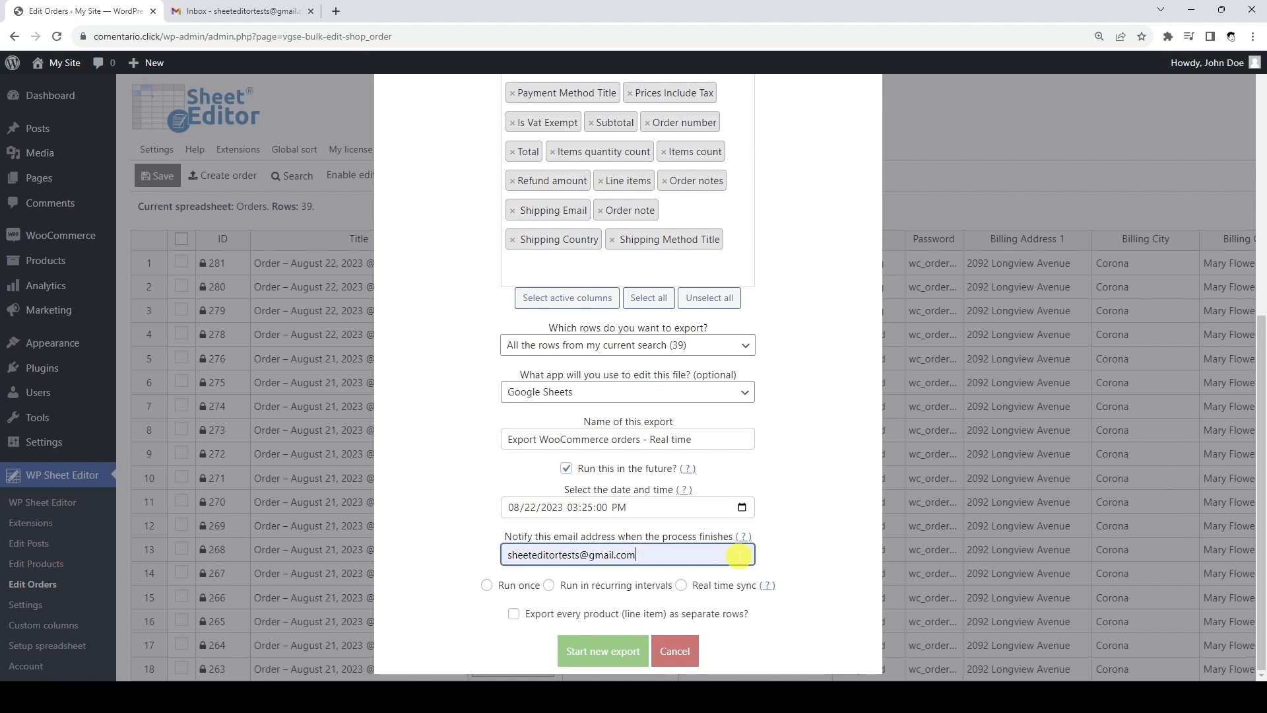
pyautogui.moveTo(704, 572)
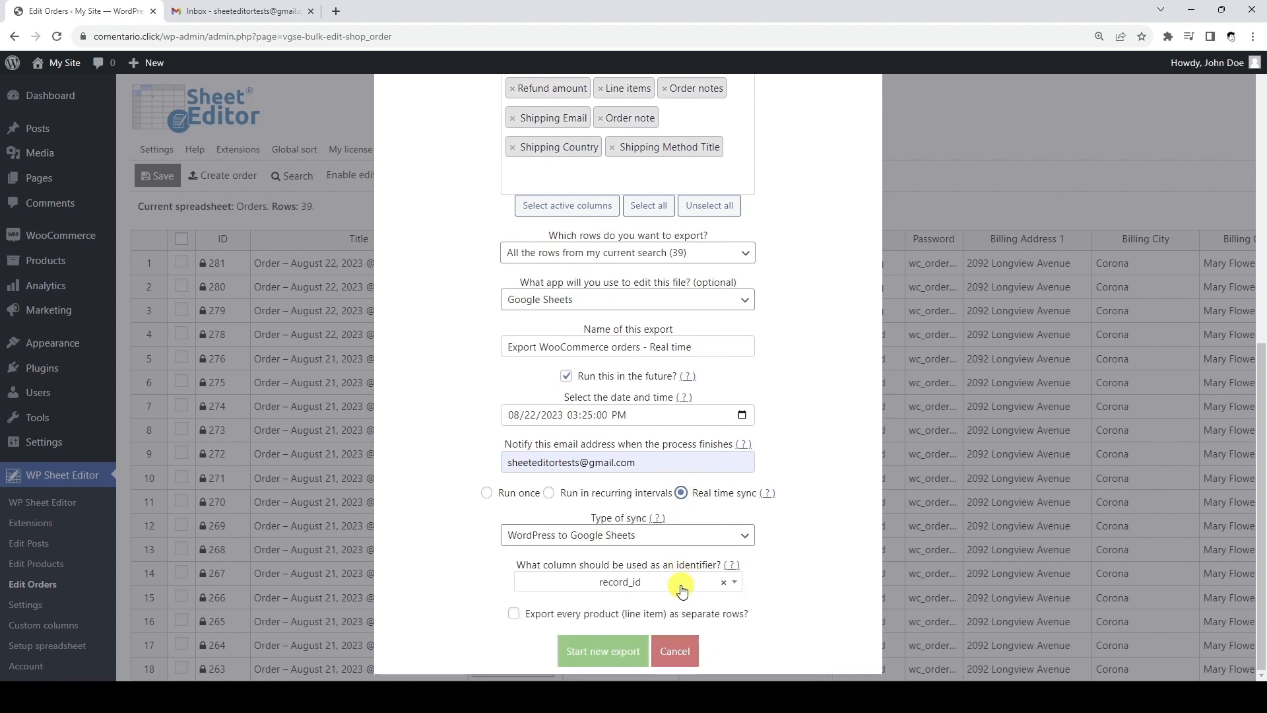
pyautogui.scroll(-3)
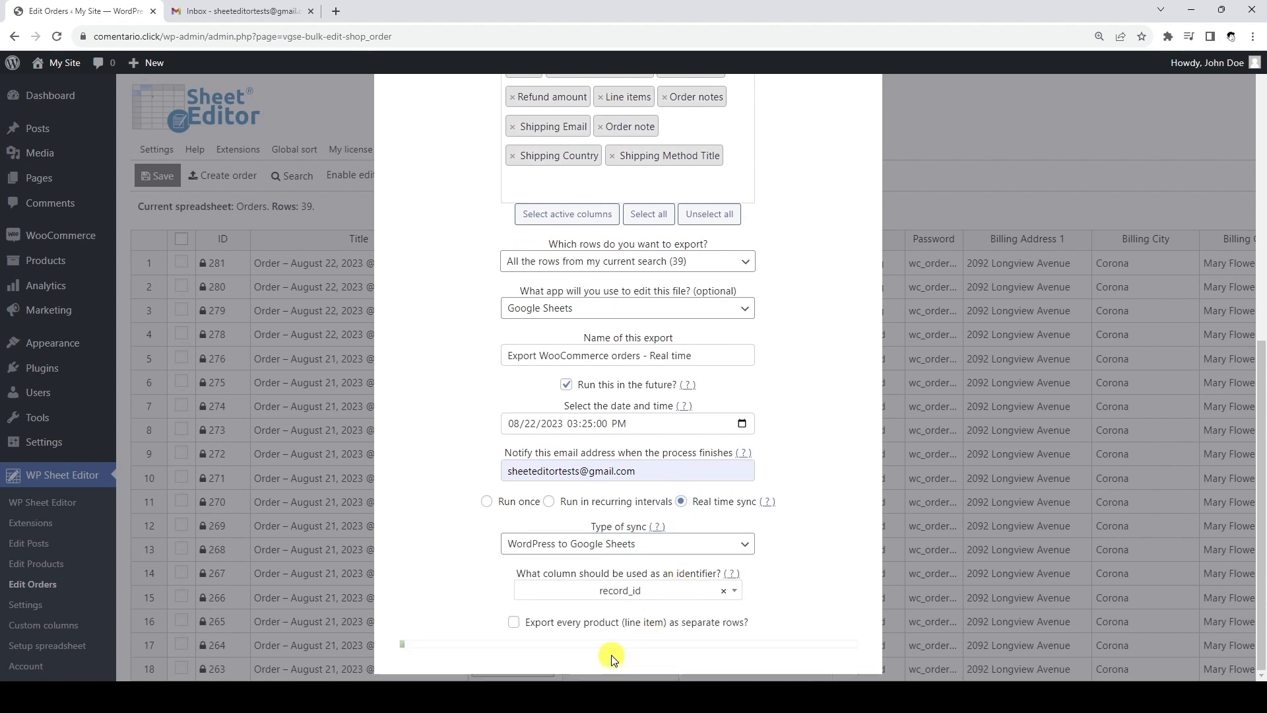
pyautogui.scroll(-3)
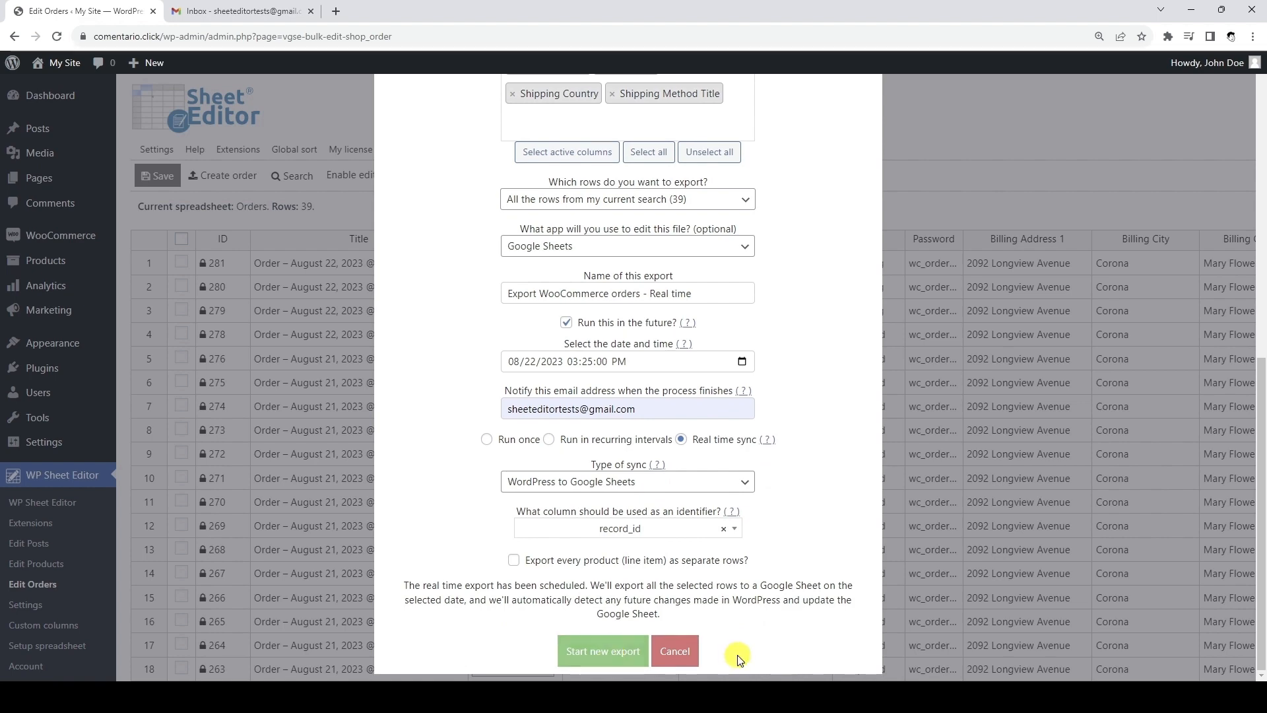
pyautogui.click(675, 651)
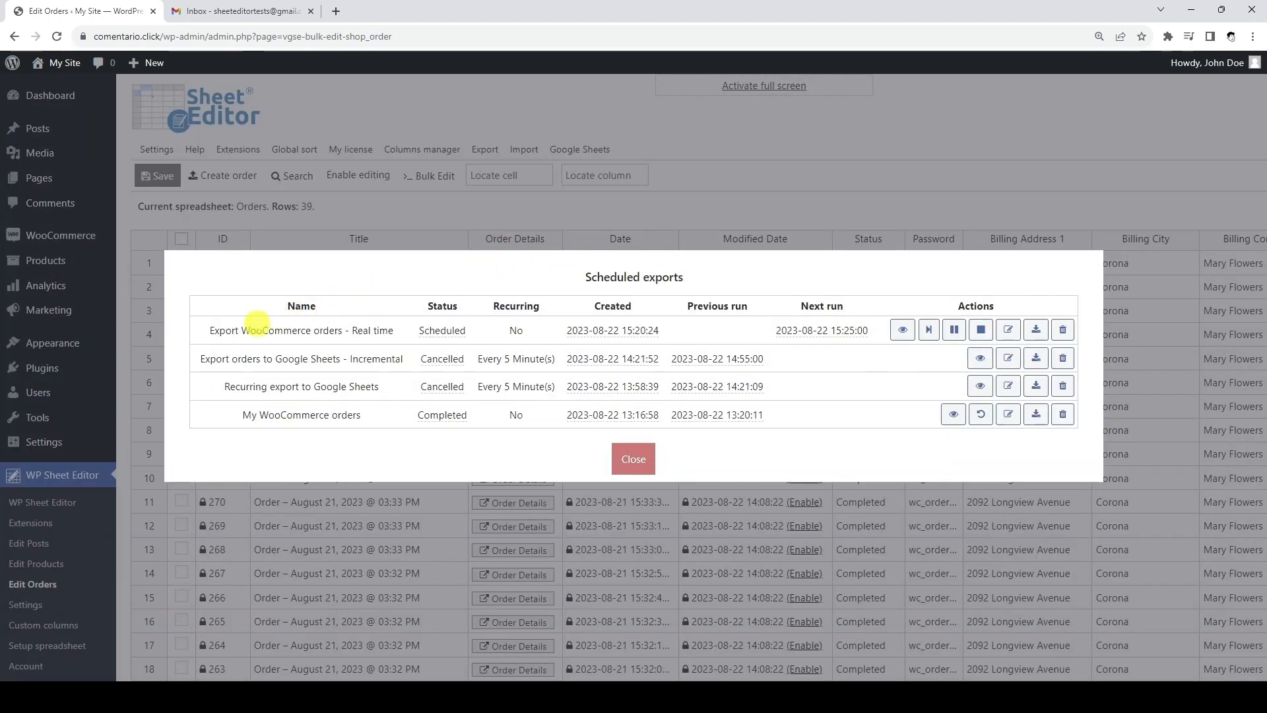
pyautogui.doubleClick(301, 330)
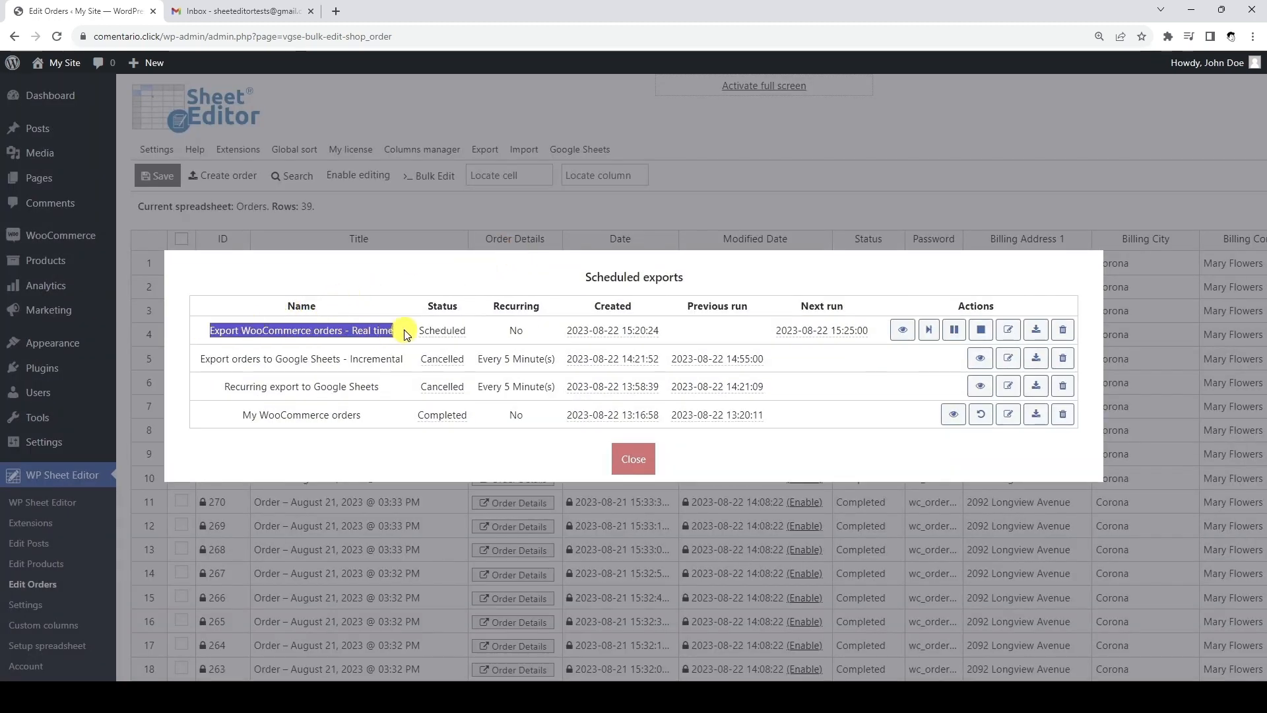
pyautogui.moveTo(758, 433)
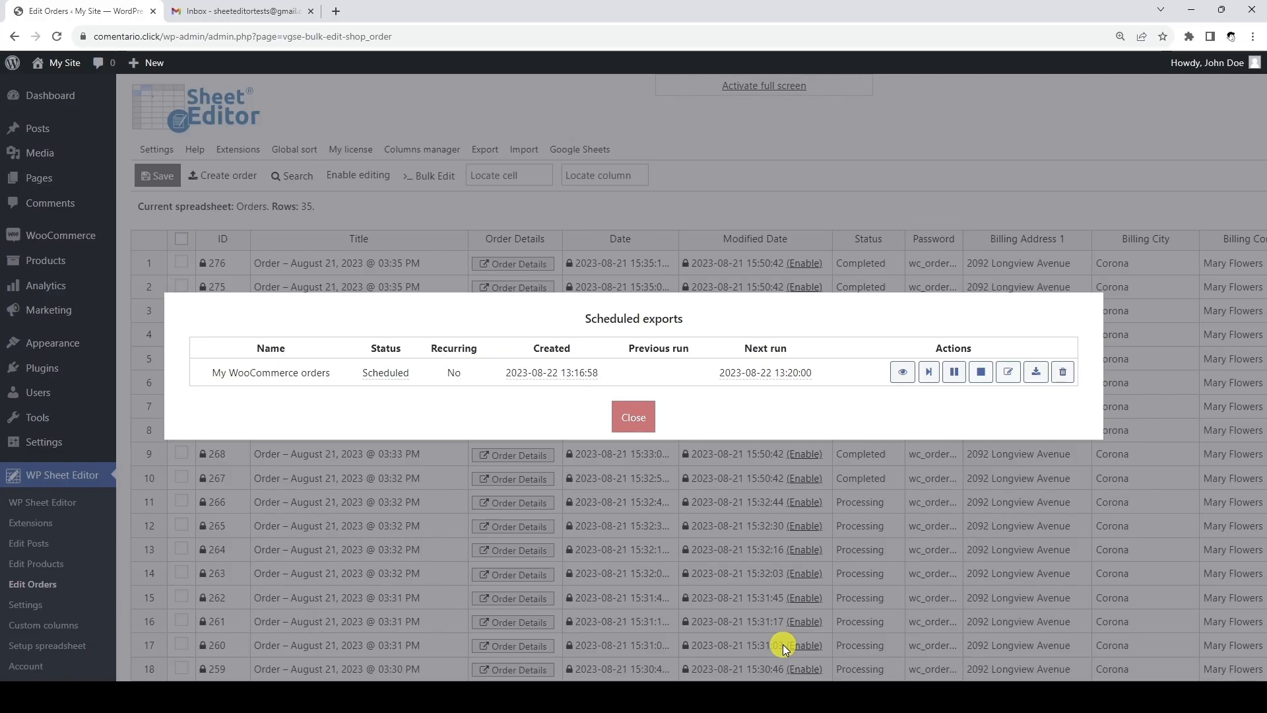
pyautogui.moveTo(229, 343)
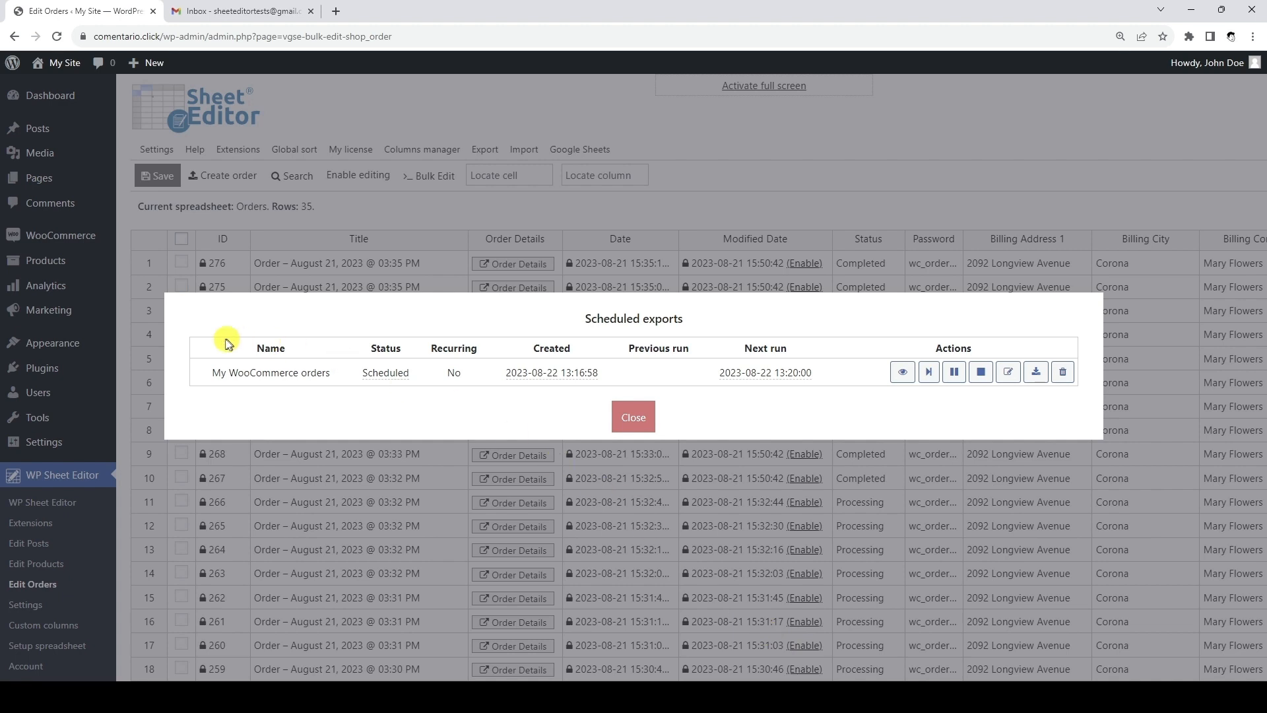
pyautogui.moveTo(841, 364)
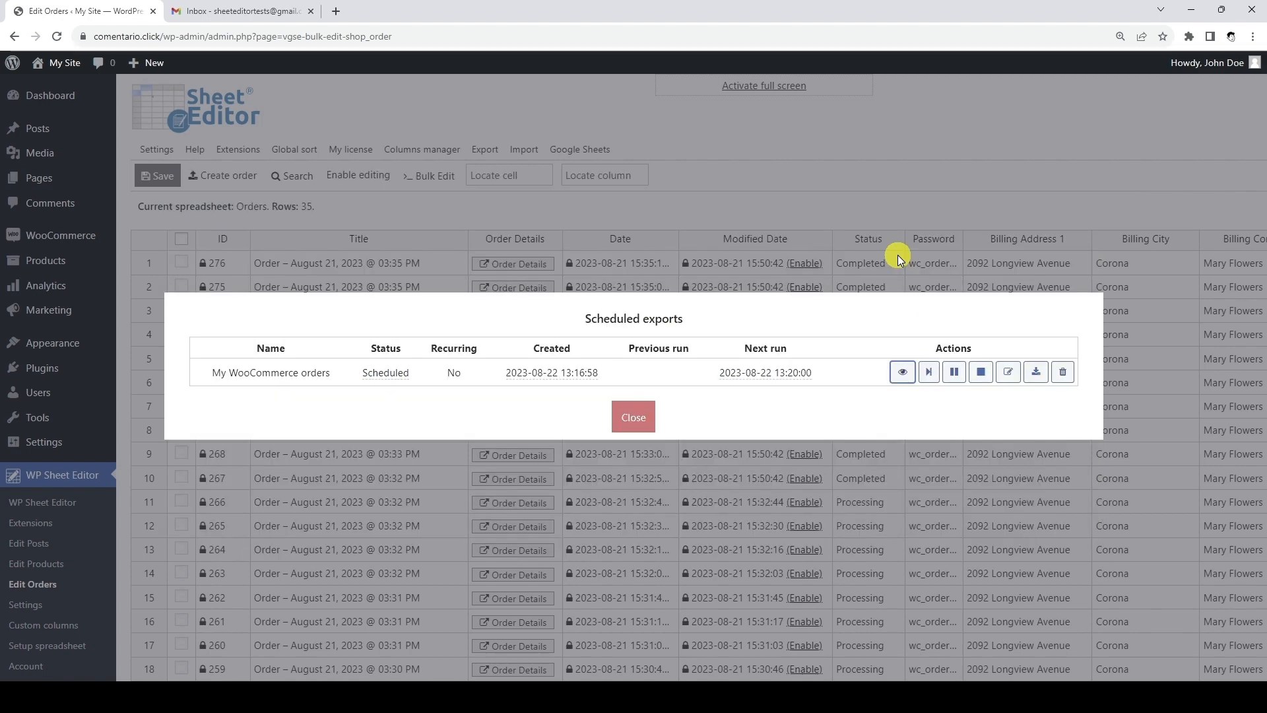
pyautogui.moveTo(928, 372)
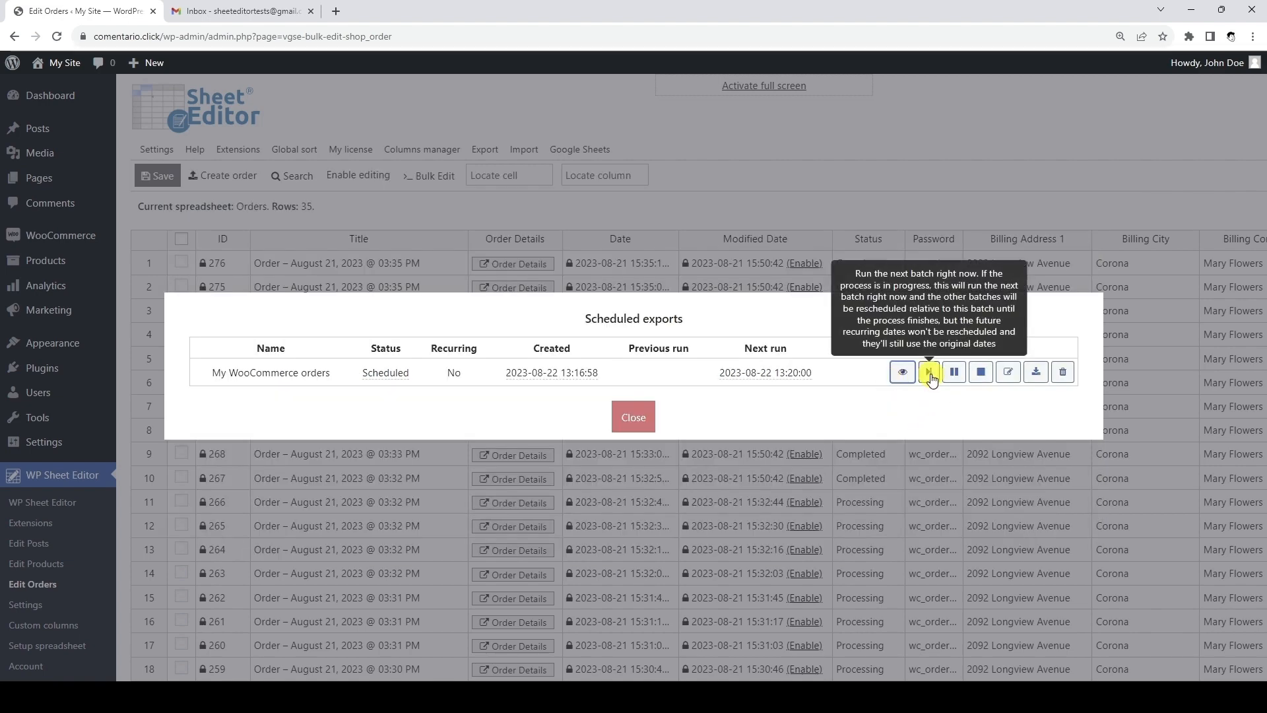
pyautogui.moveTo(981, 372)
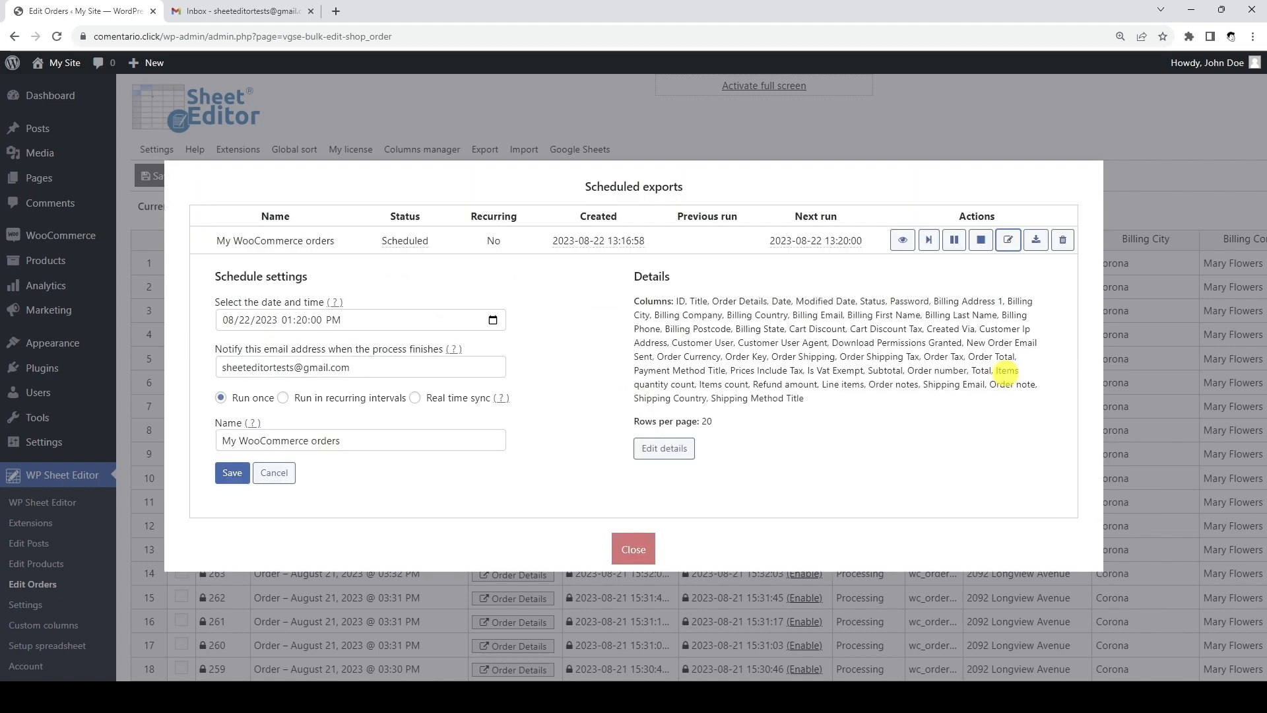
pyautogui.moveTo(275, 472)
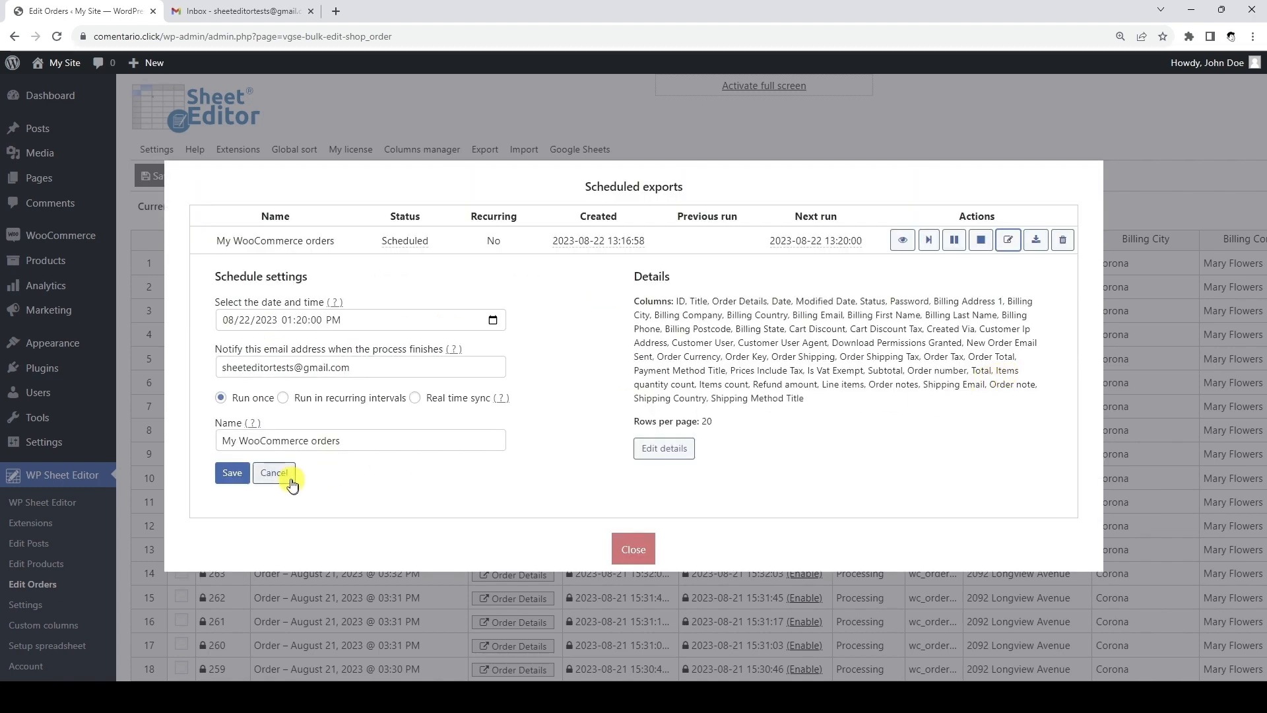
# Leave the completed job's settings unchanged and view its completion notification email.
pyautogui.click(273, 472)
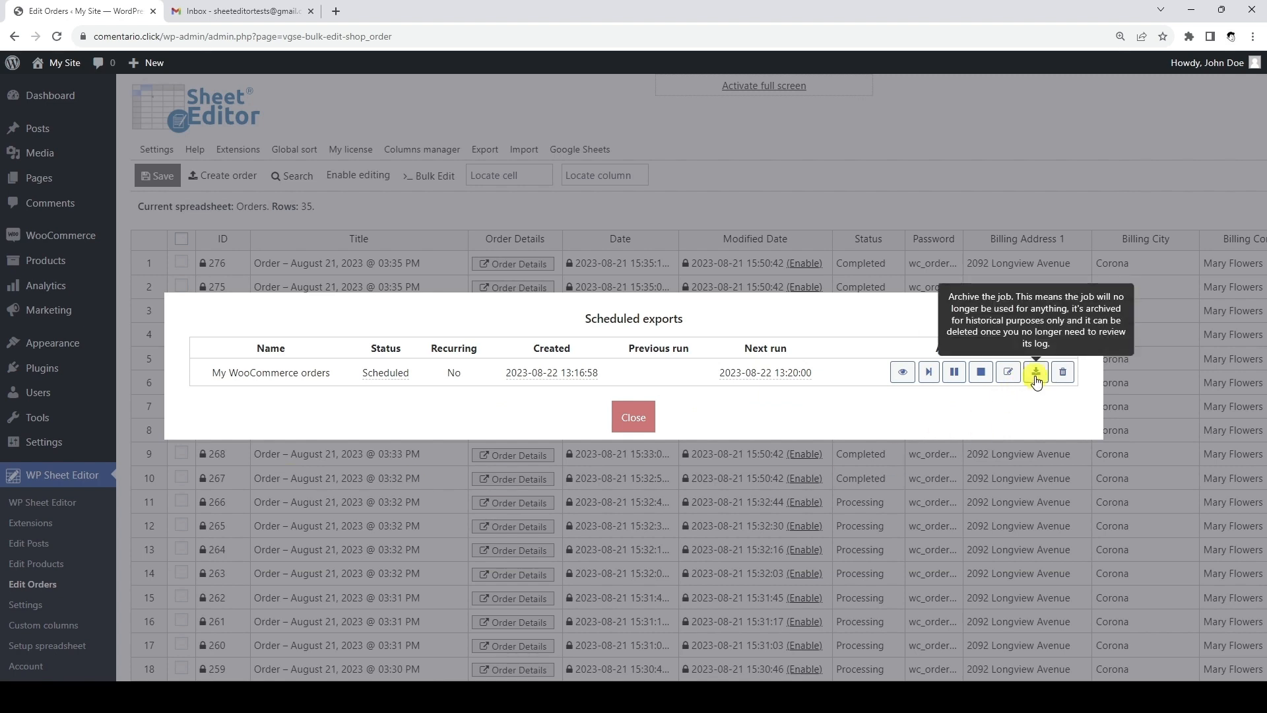
pyautogui.moveTo(1062, 372)
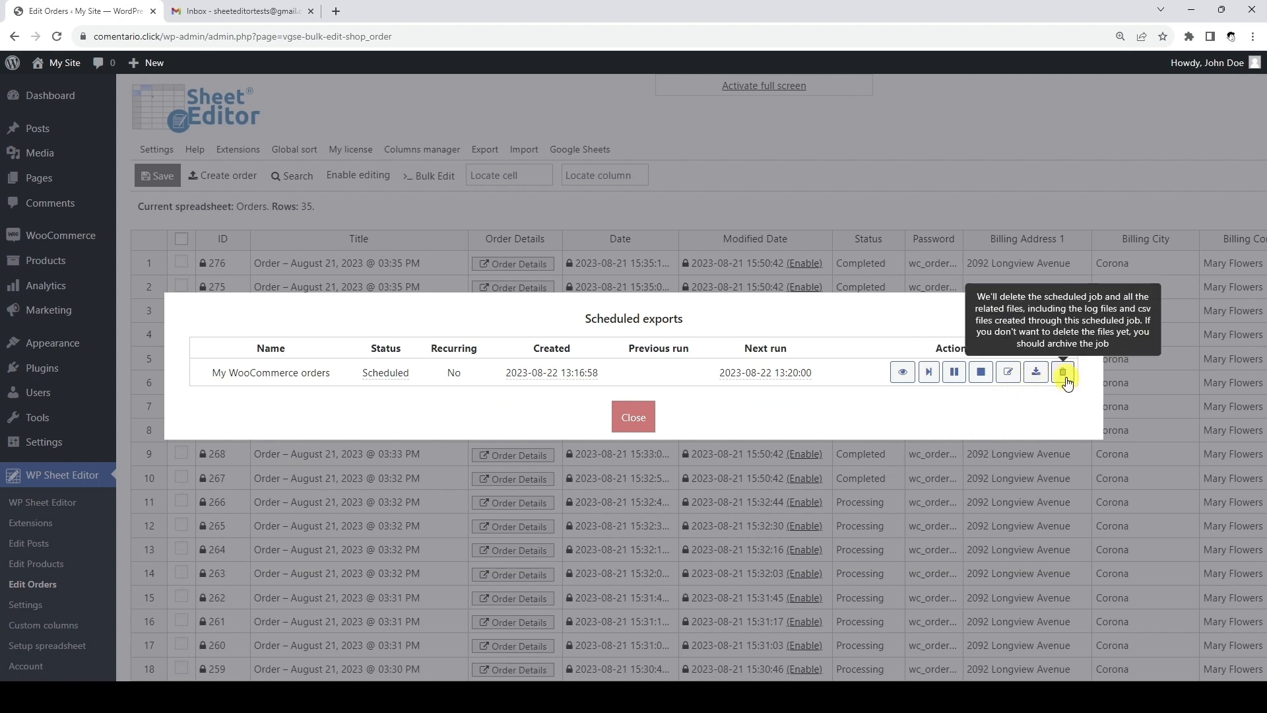
pyautogui.moveTo(741, 427)
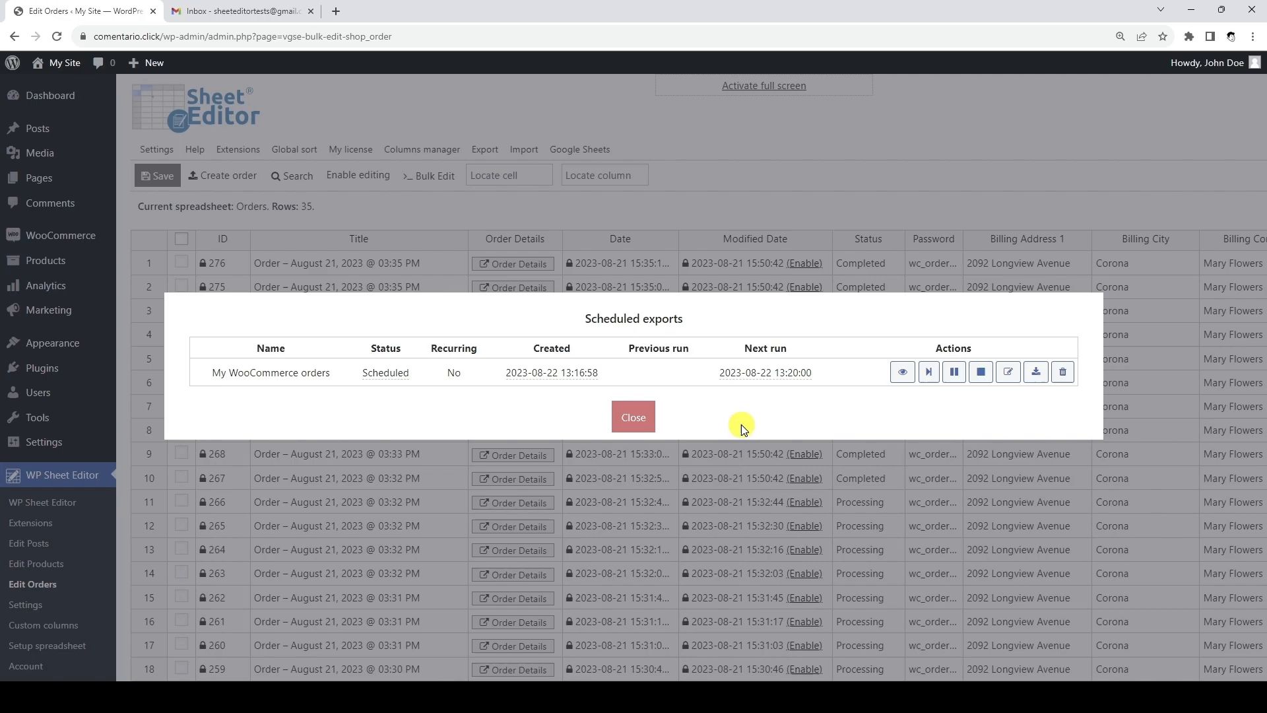
pyautogui.click(928, 372)
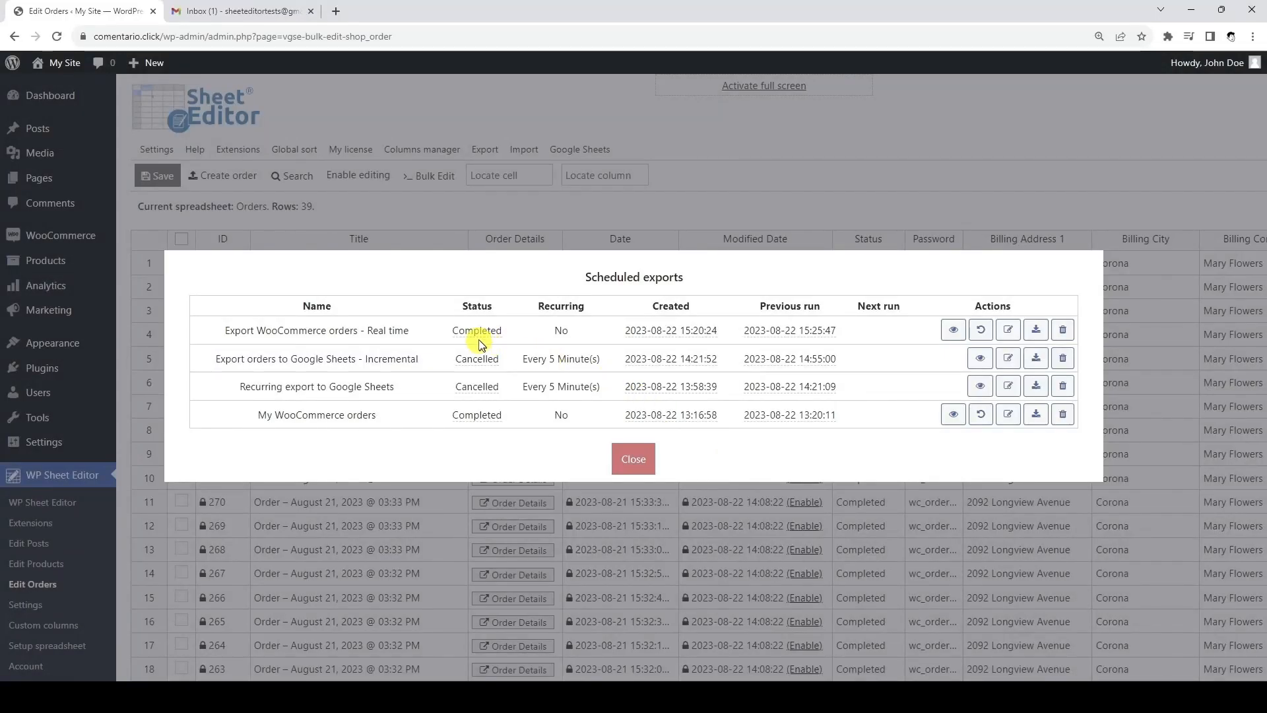
pyautogui.click(240, 10)
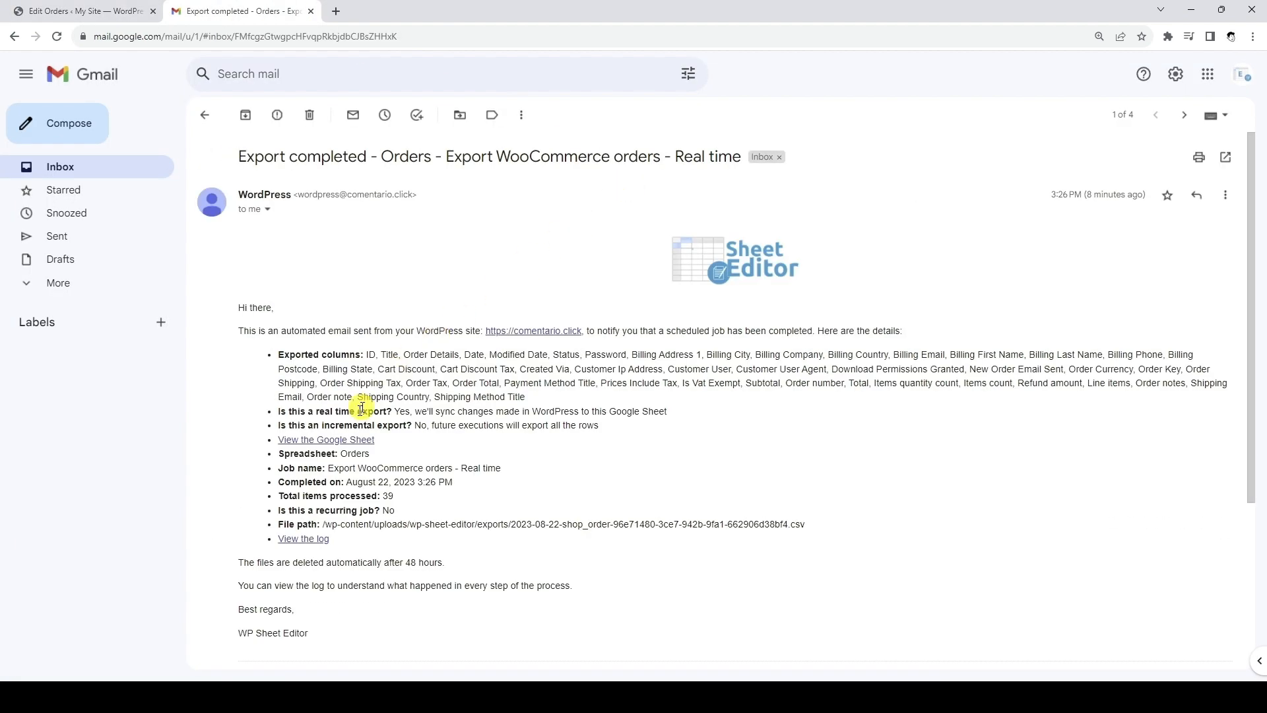
# View the exported Google Sheet and select order rows down to 242 to check the count.
pyautogui.click(325, 438)
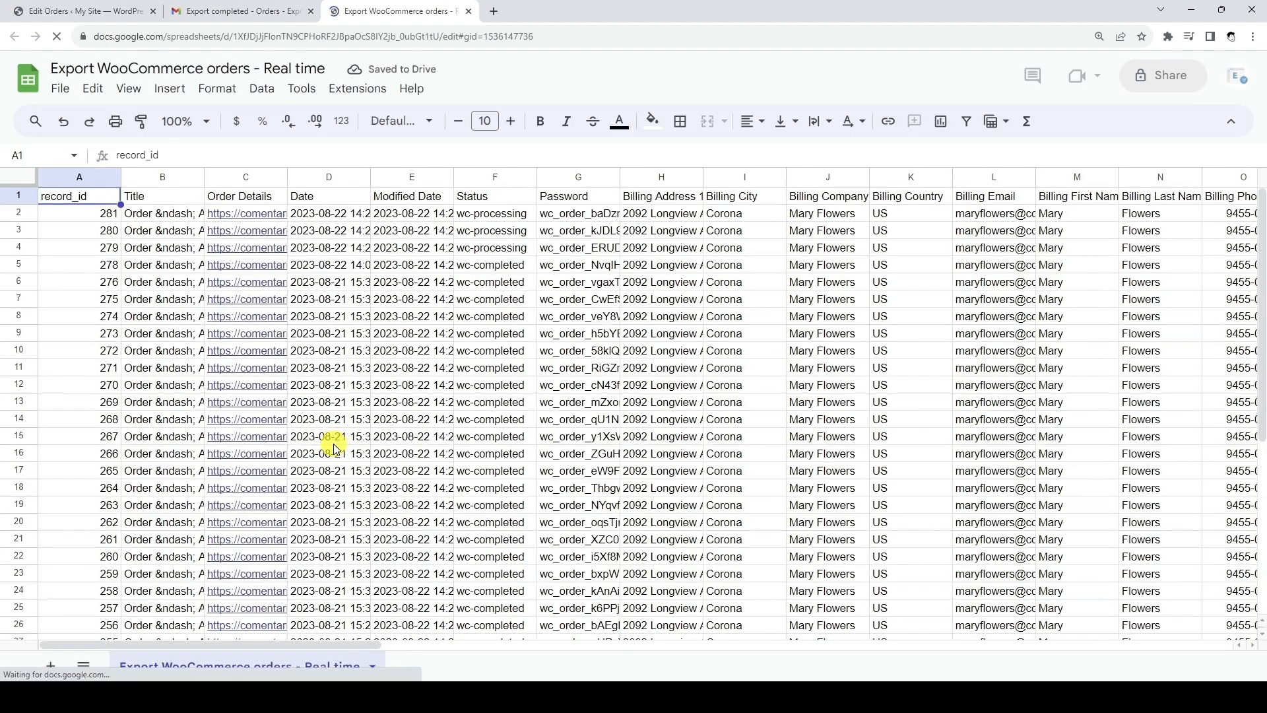
pyautogui.scroll(-3)
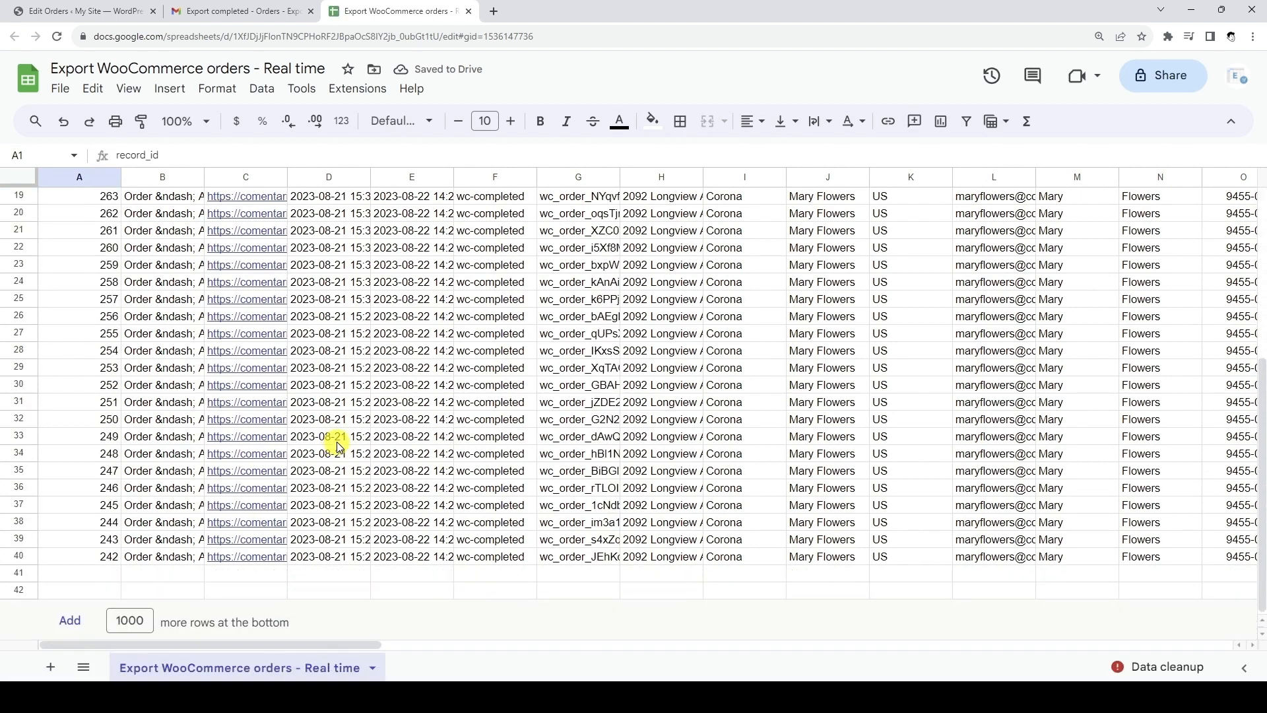
pyautogui.click(22, 556)
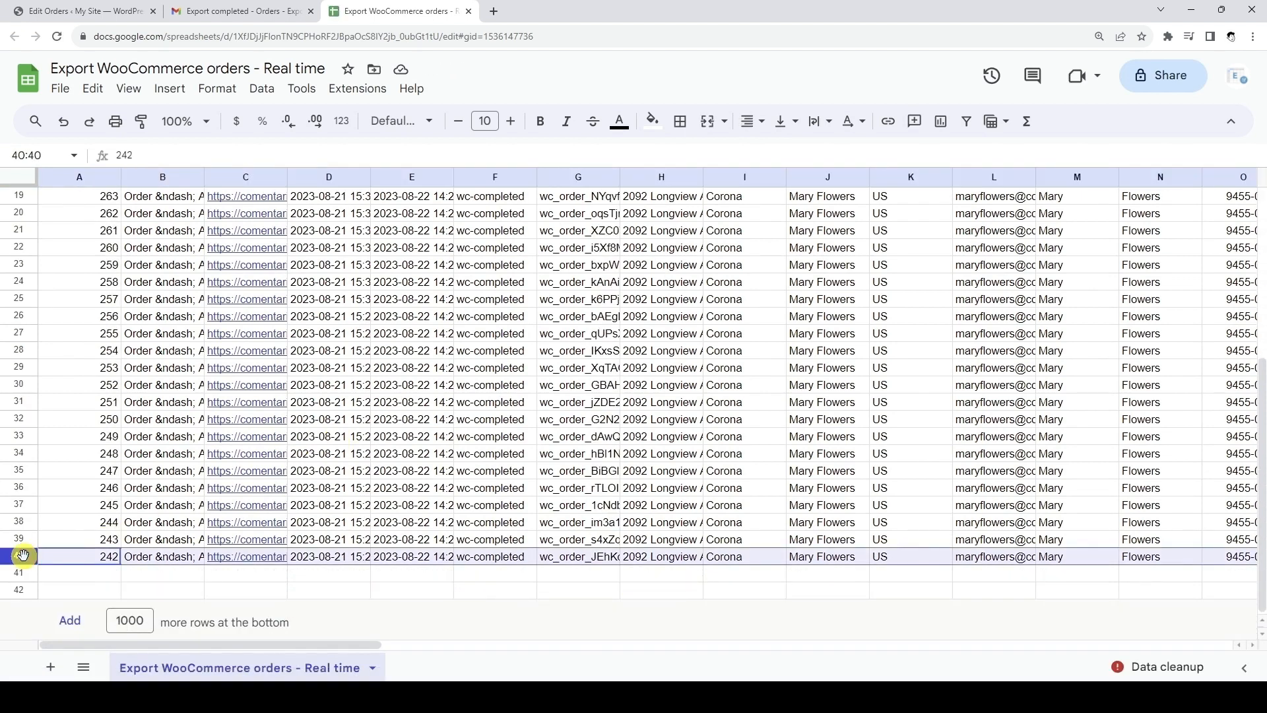
pyautogui.click(16, 556)
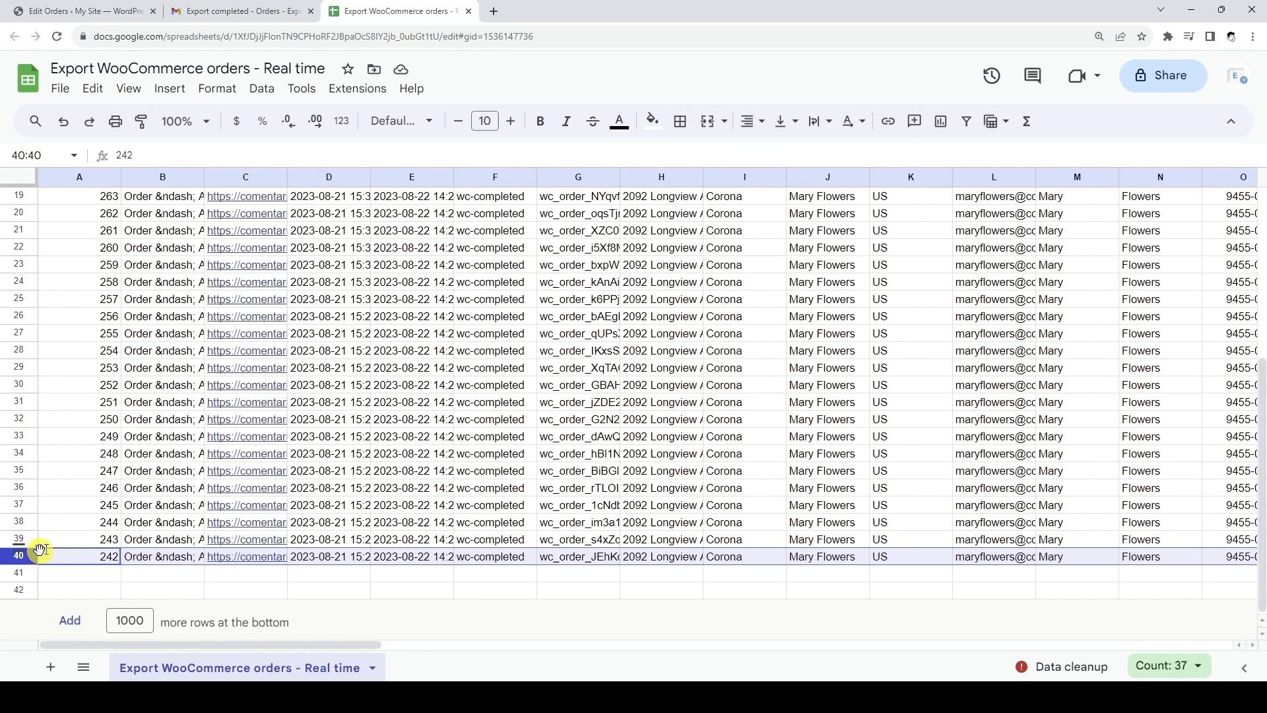
pyautogui.scroll(3)
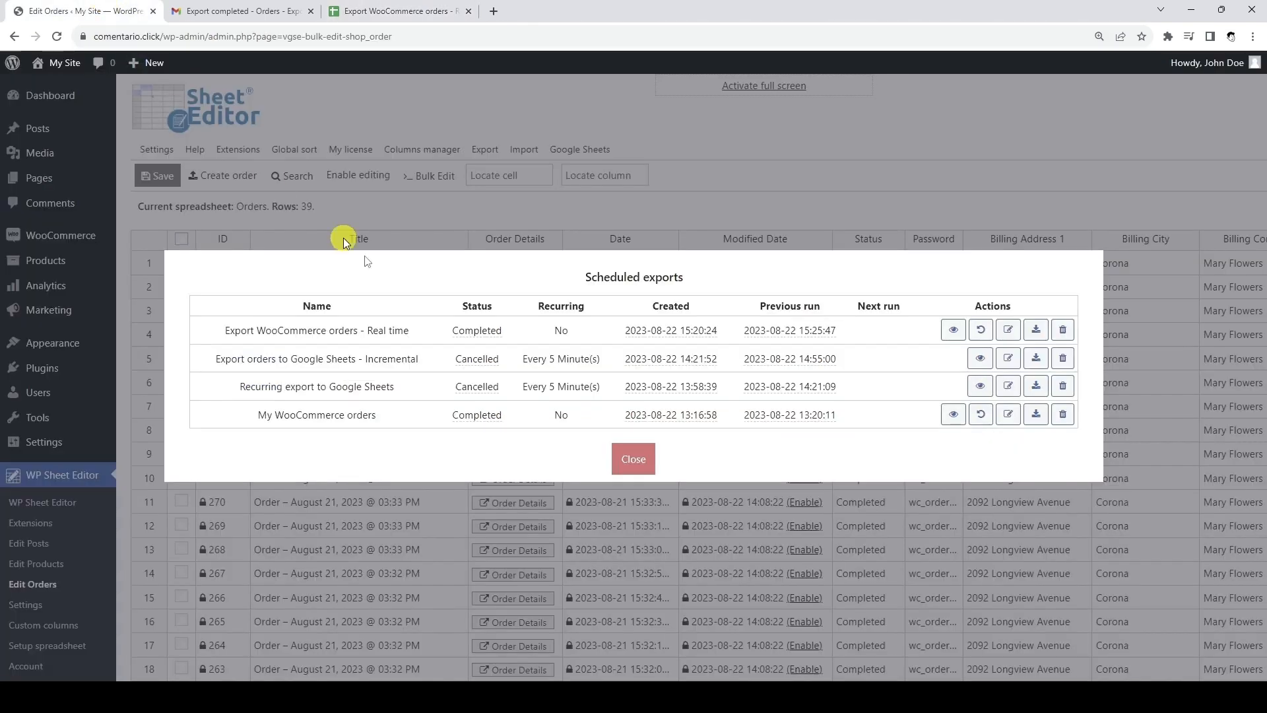
# Mark the orders as Cancelled and set the billing name to John Doe.
pyautogui.click(633, 458)
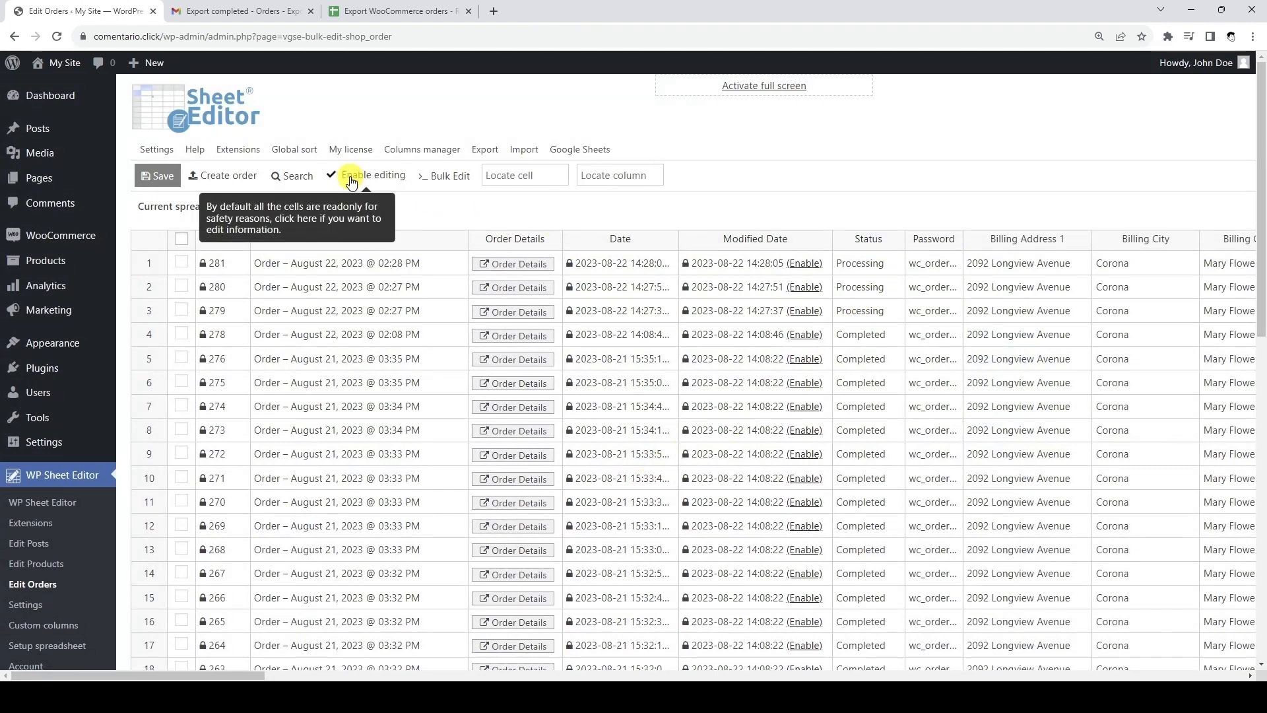
pyautogui.click(865, 263)
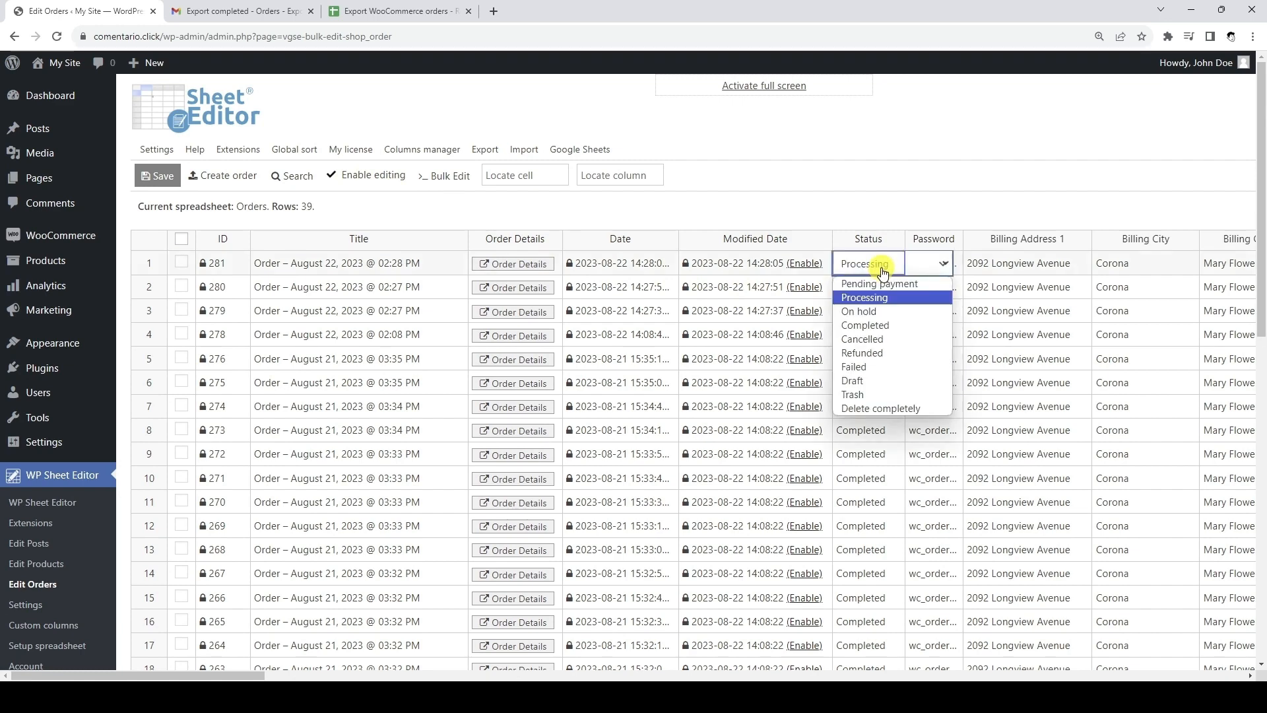
pyautogui.click(862, 339)
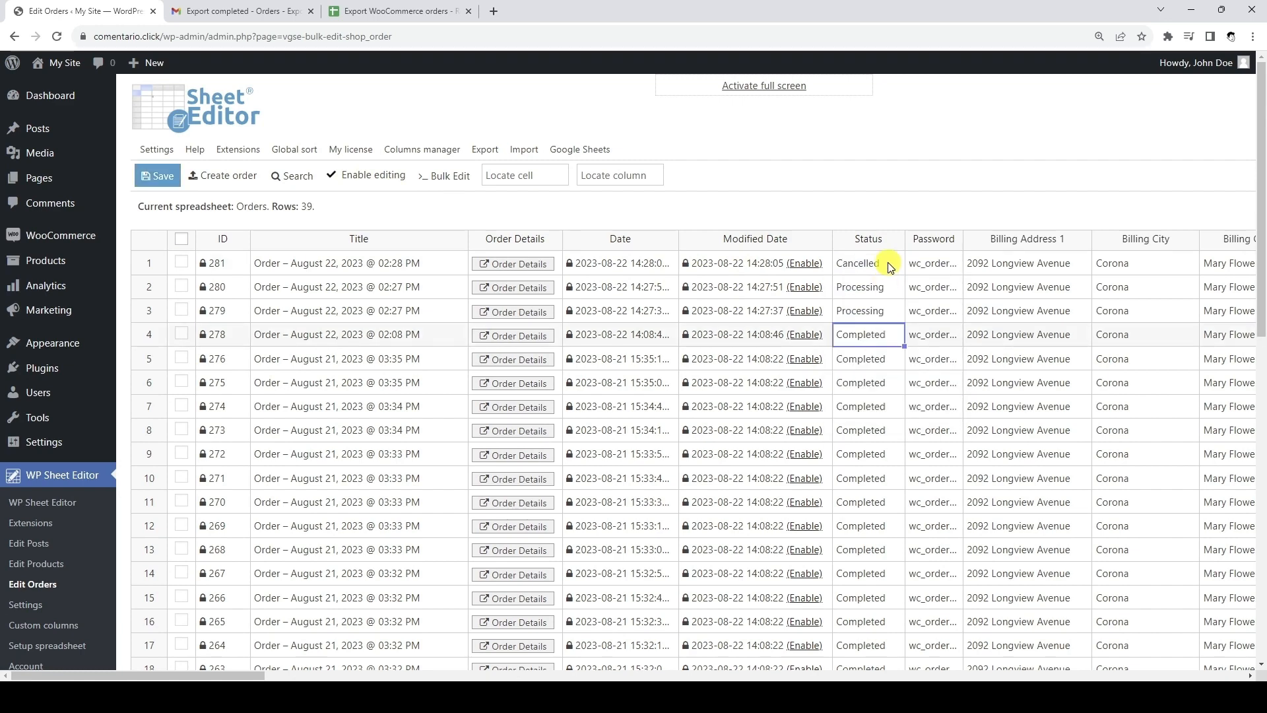
pyautogui.scroll(-3)
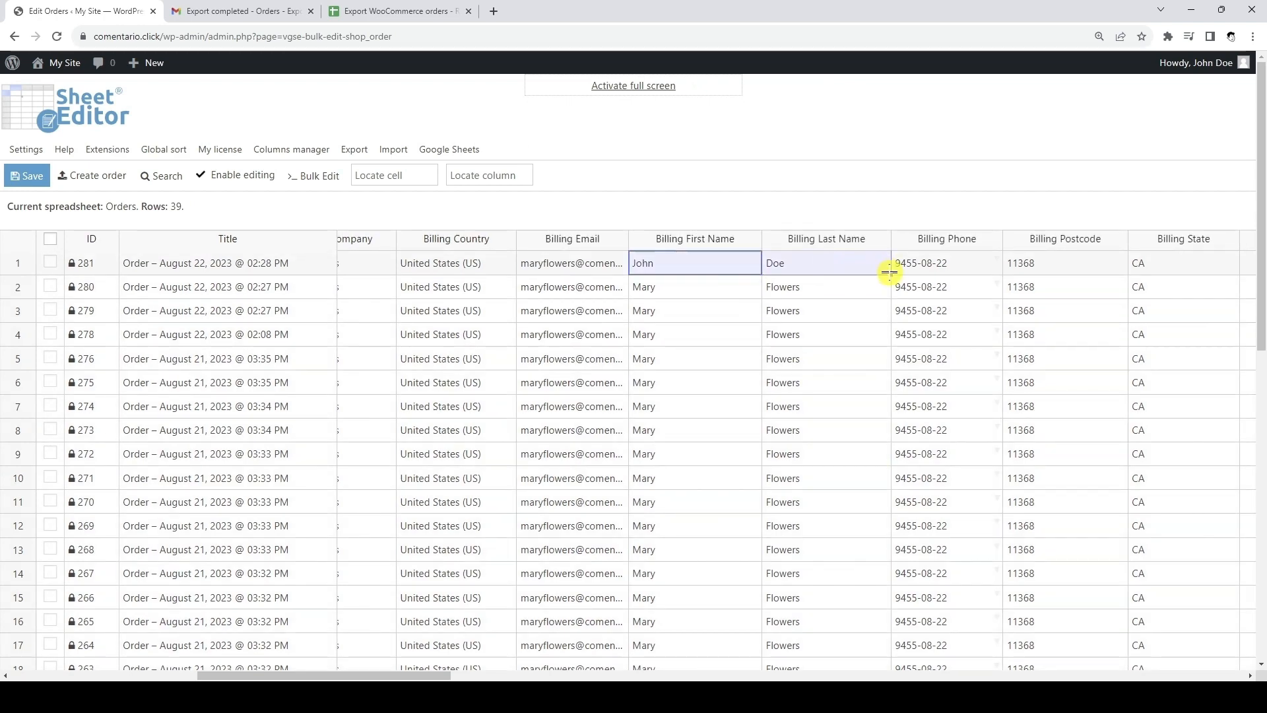
pyautogui.scroll(-3)
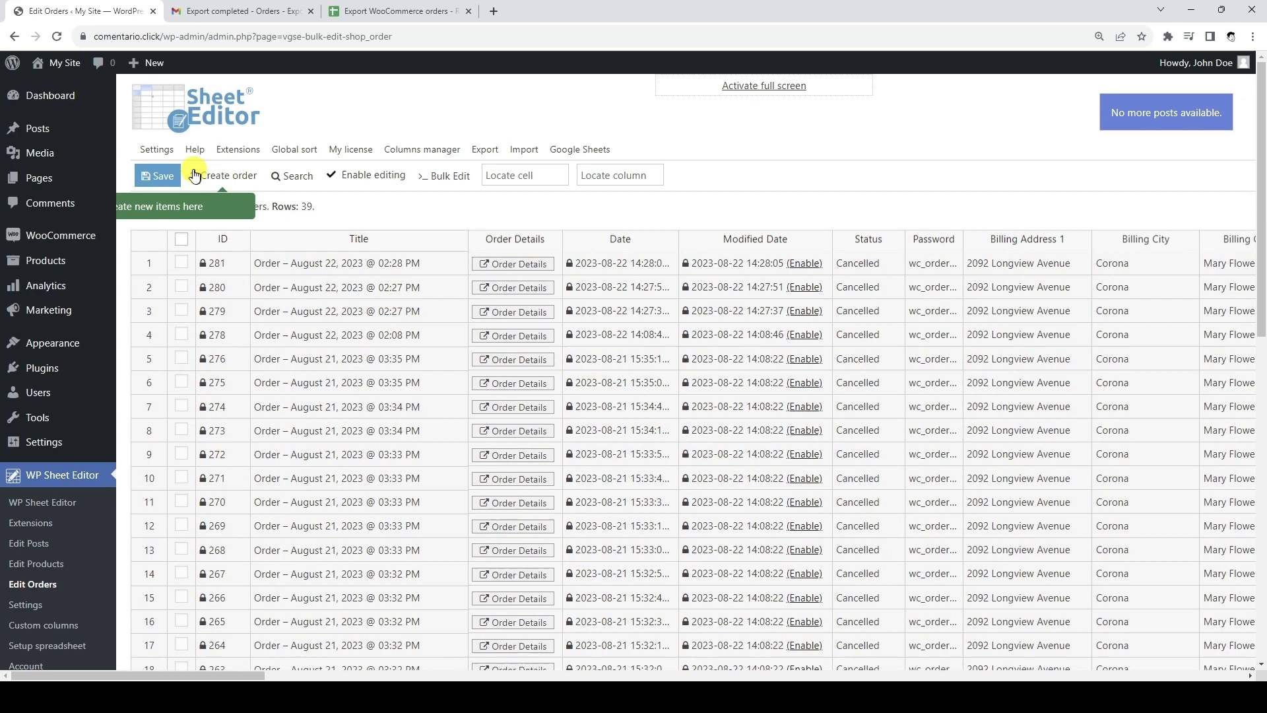
# Save the edited orders and dismiss the confirmation.
pyautogui.click(157, 175)
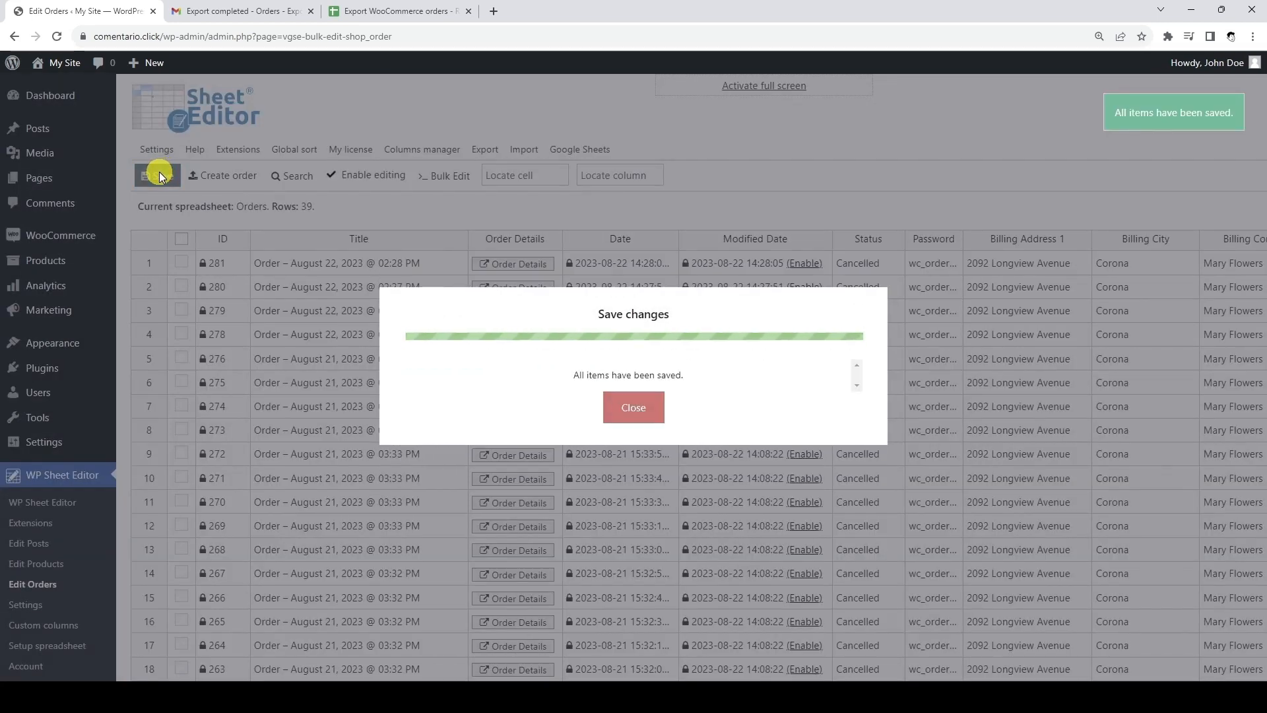
pyautogui.click(633, 408)
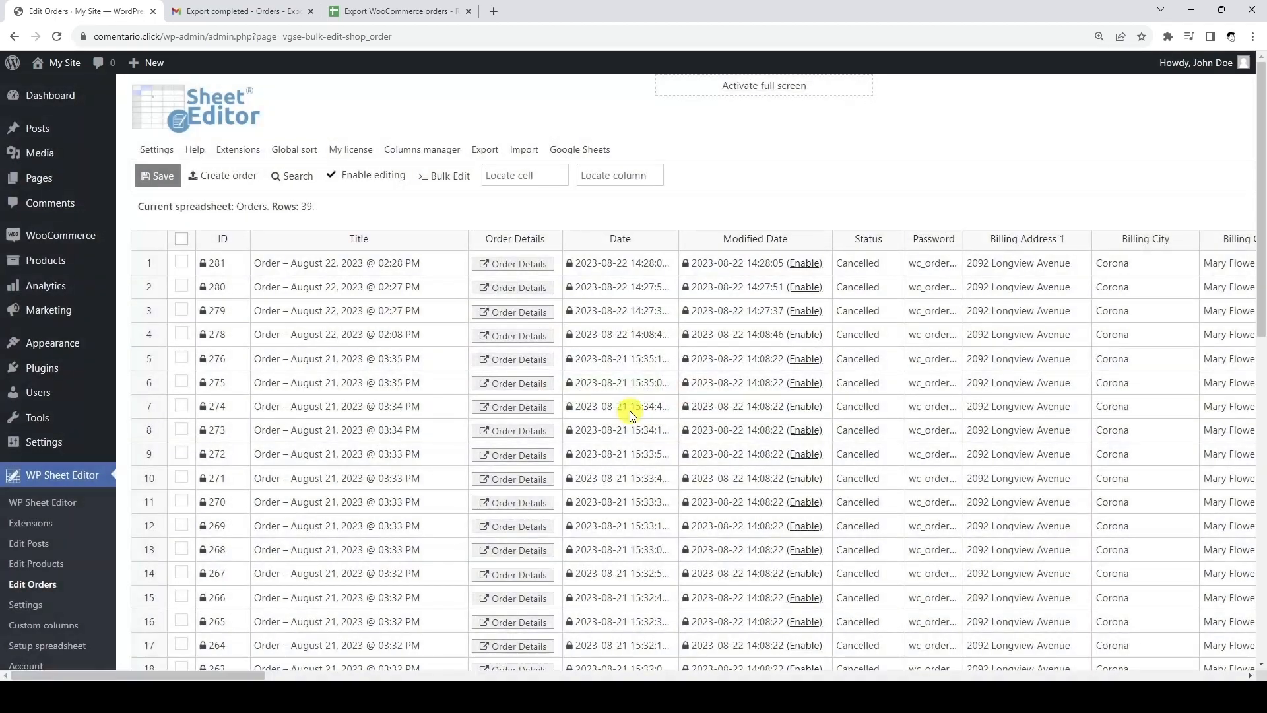
# Check the synced sheet shows wc-cancelled and John Doe, widening the billing name columns.
pyautogui.click(396, 10)
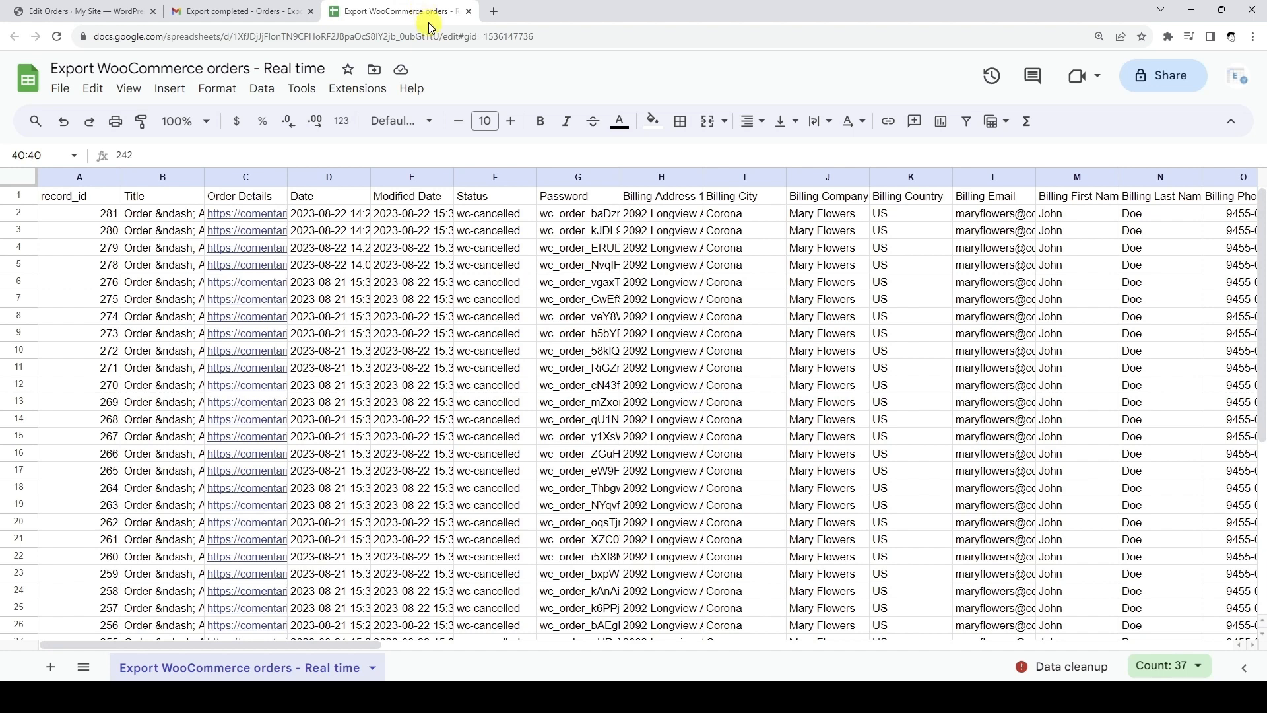
pyautogui.click(493, 177)
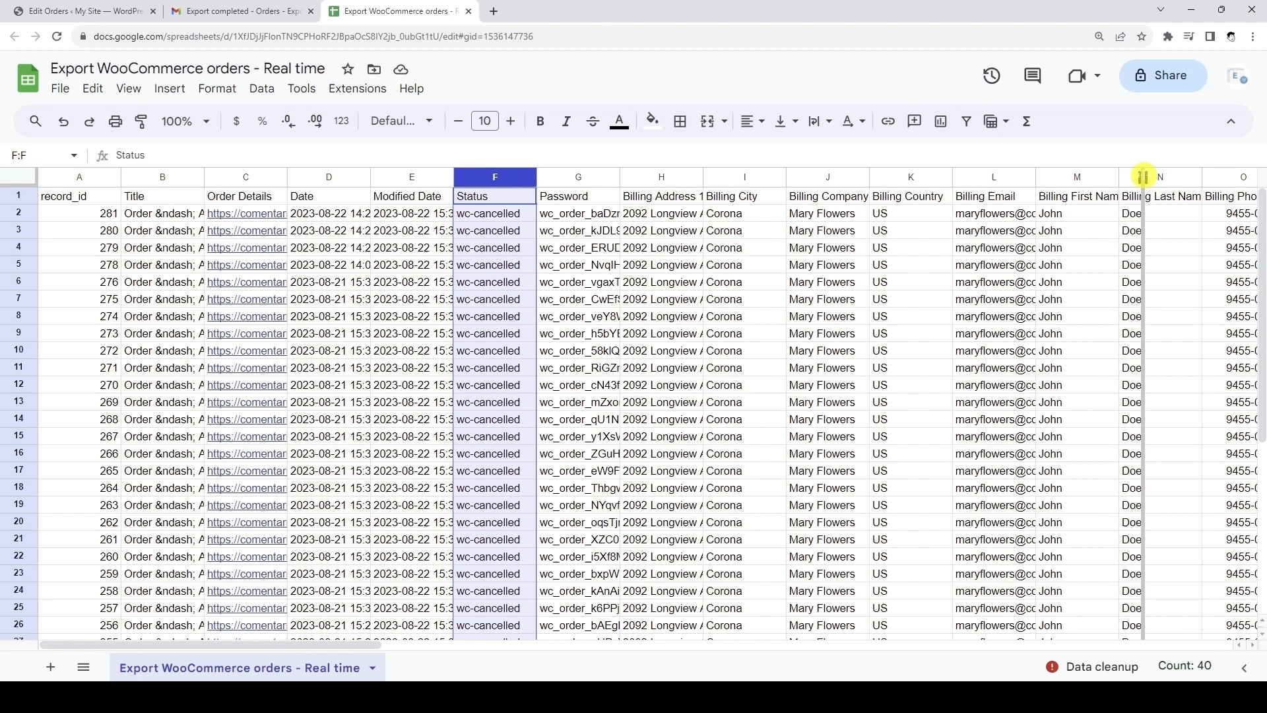
pyautogui.click(1093, 177)
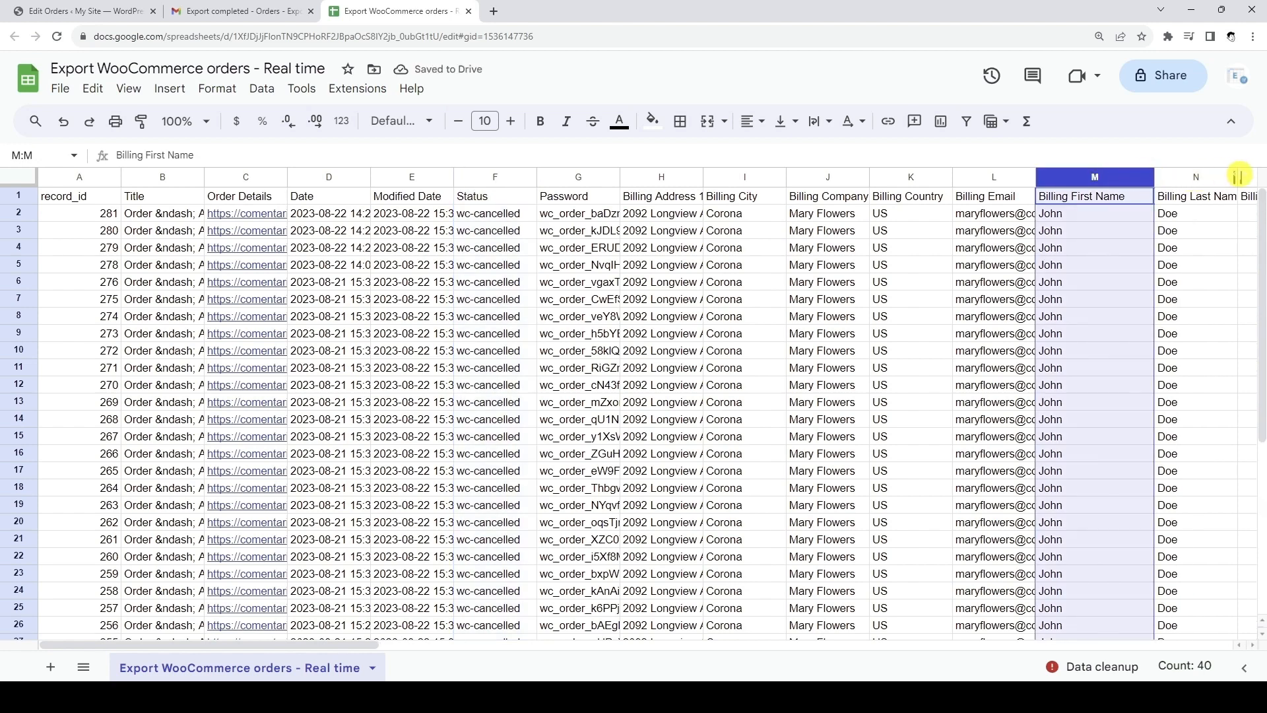
pyautogui.hscroll(3)
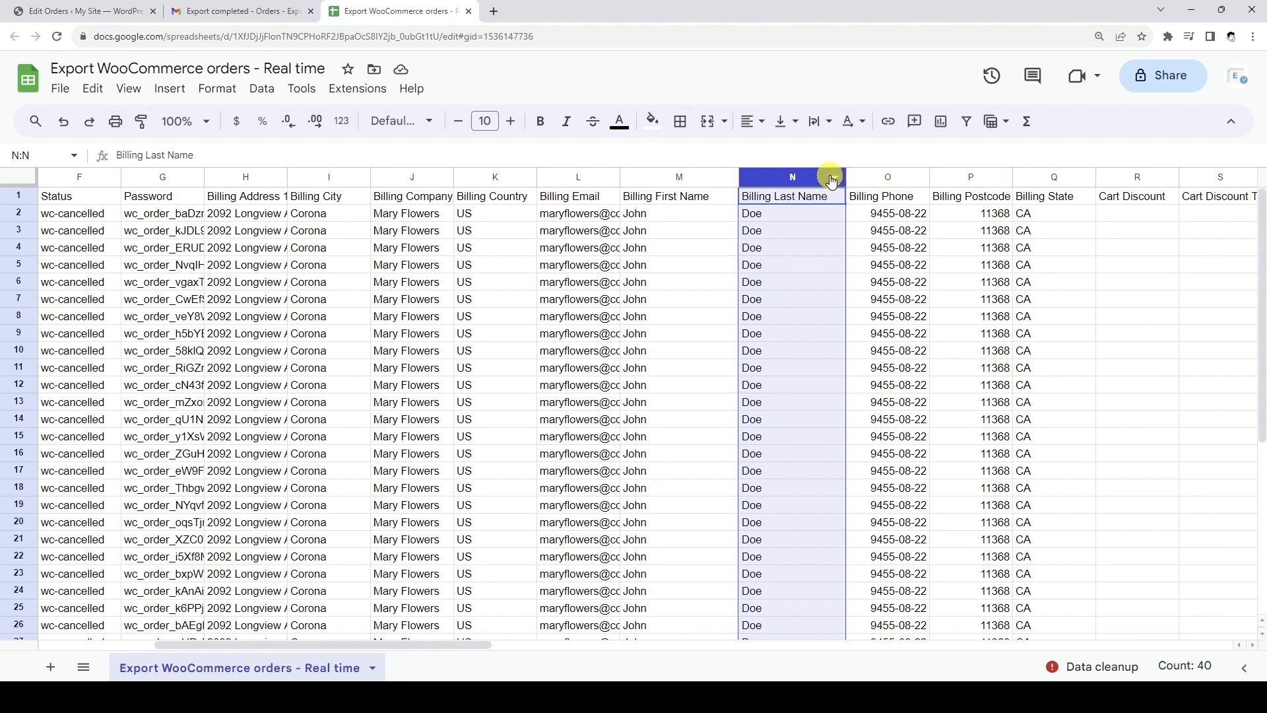
pyautogui.hscroll(-3)
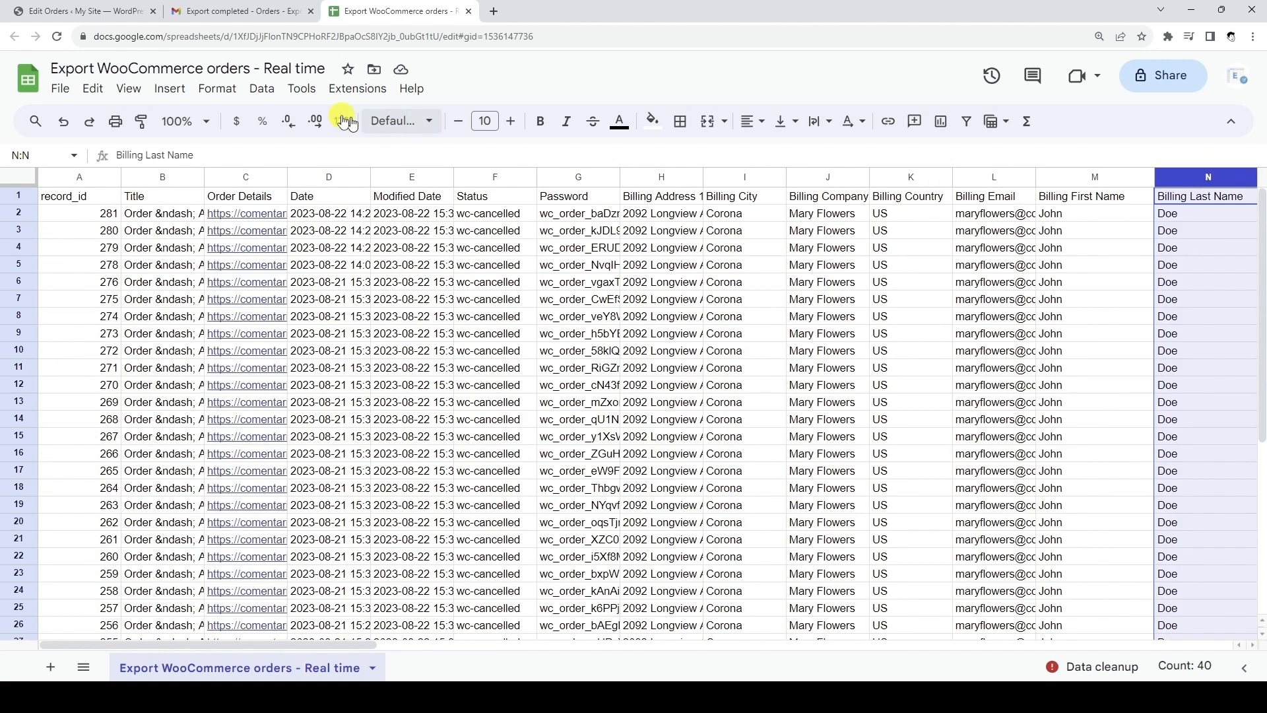
pyautogui.click(81, 10)
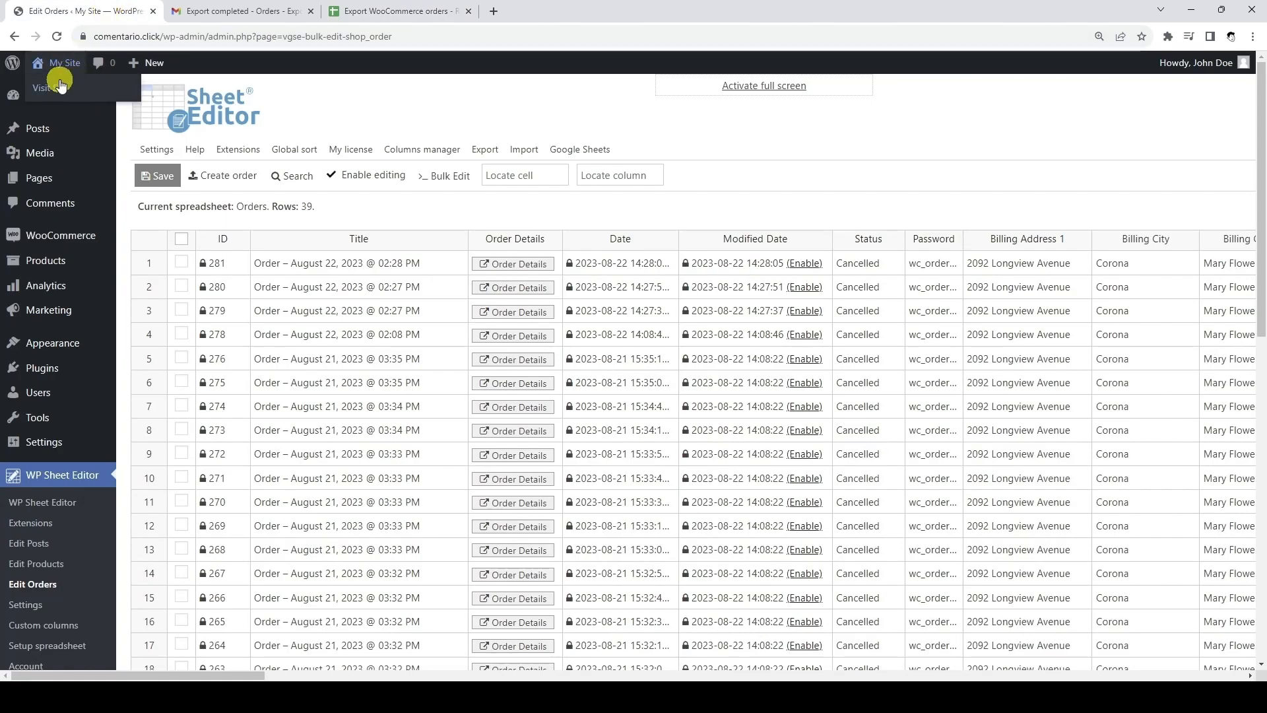
# Place a storefront order for Cotton T-shirt 18 at $100.00 and return to the dashboard.
pyautogui.click(39, 87)
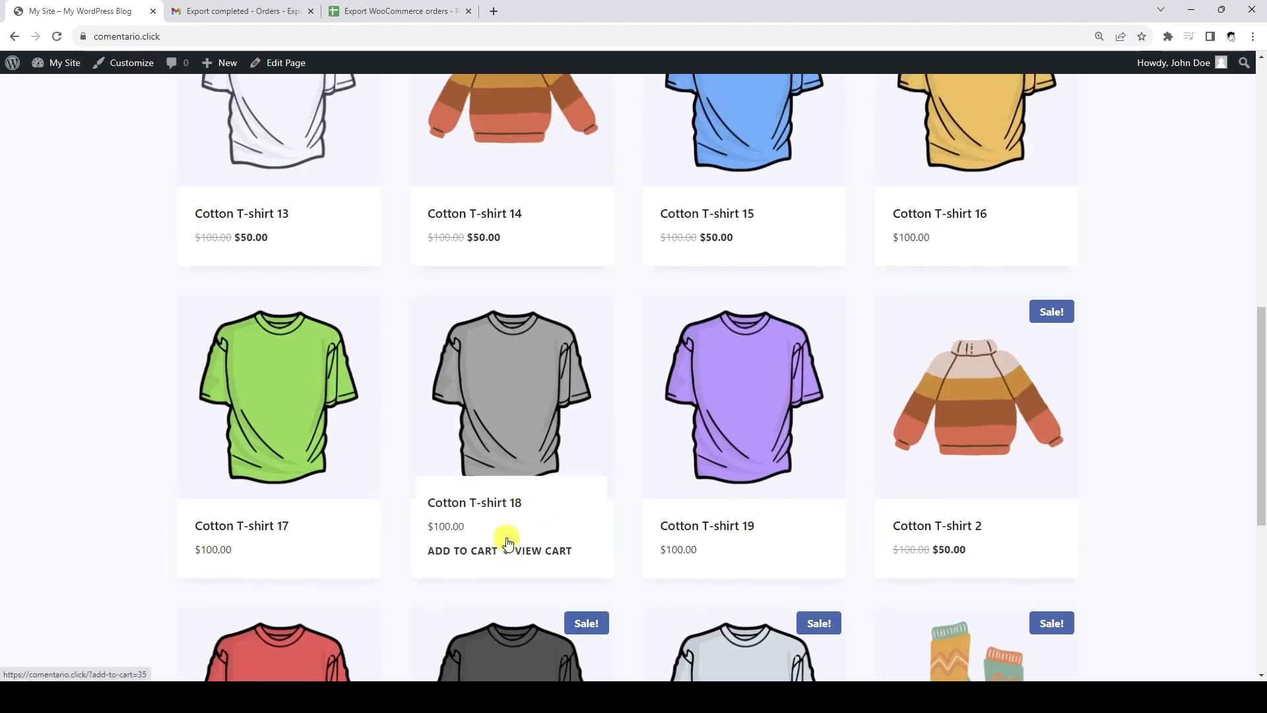
pyautogui.click(990, 103)
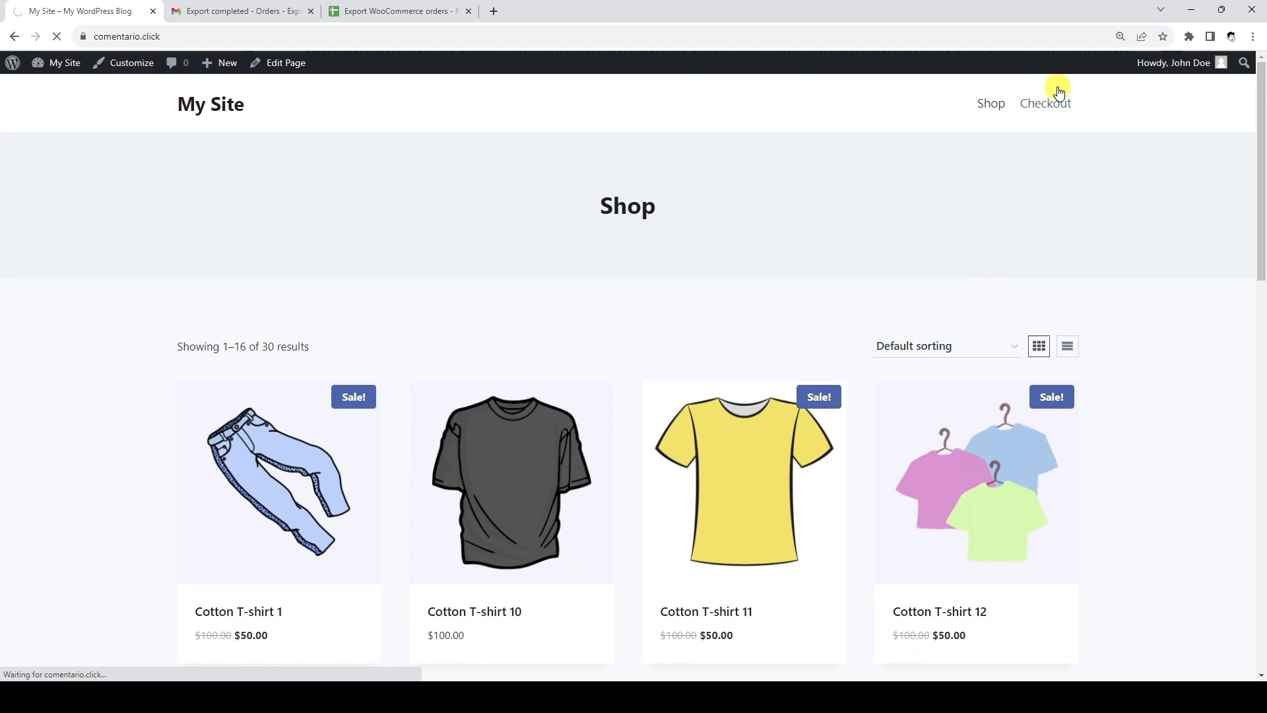
pyautogui.click(1044, 103)
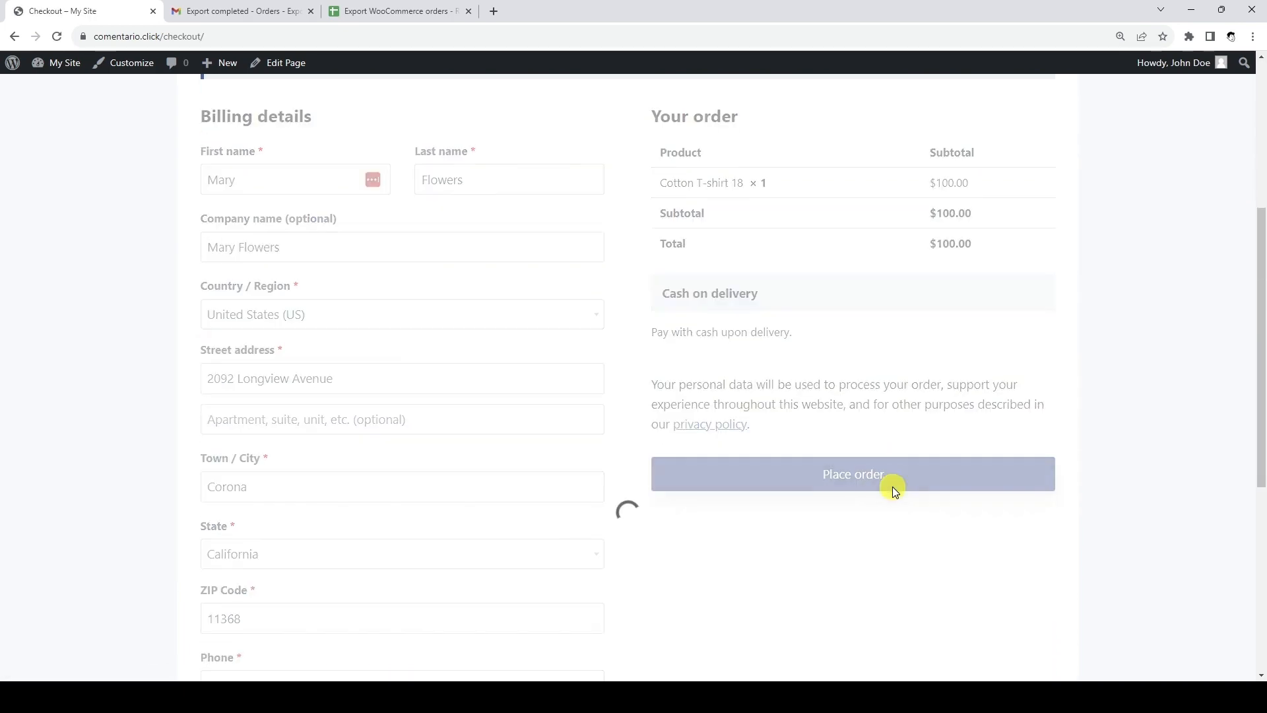
pyautogui.click(853, 474)
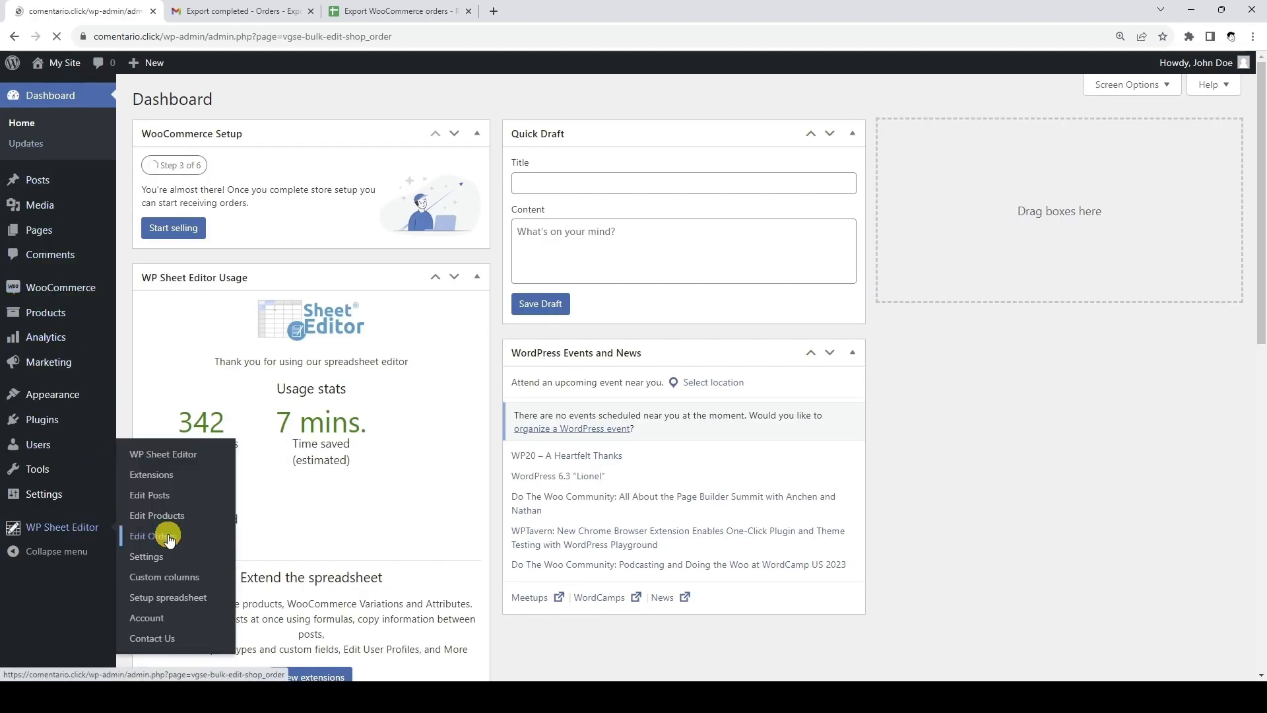
# Confirm new order 282 appears as Processing in the editor and wc-processing in the synced sheet.
pyautogui.click(148, 536)
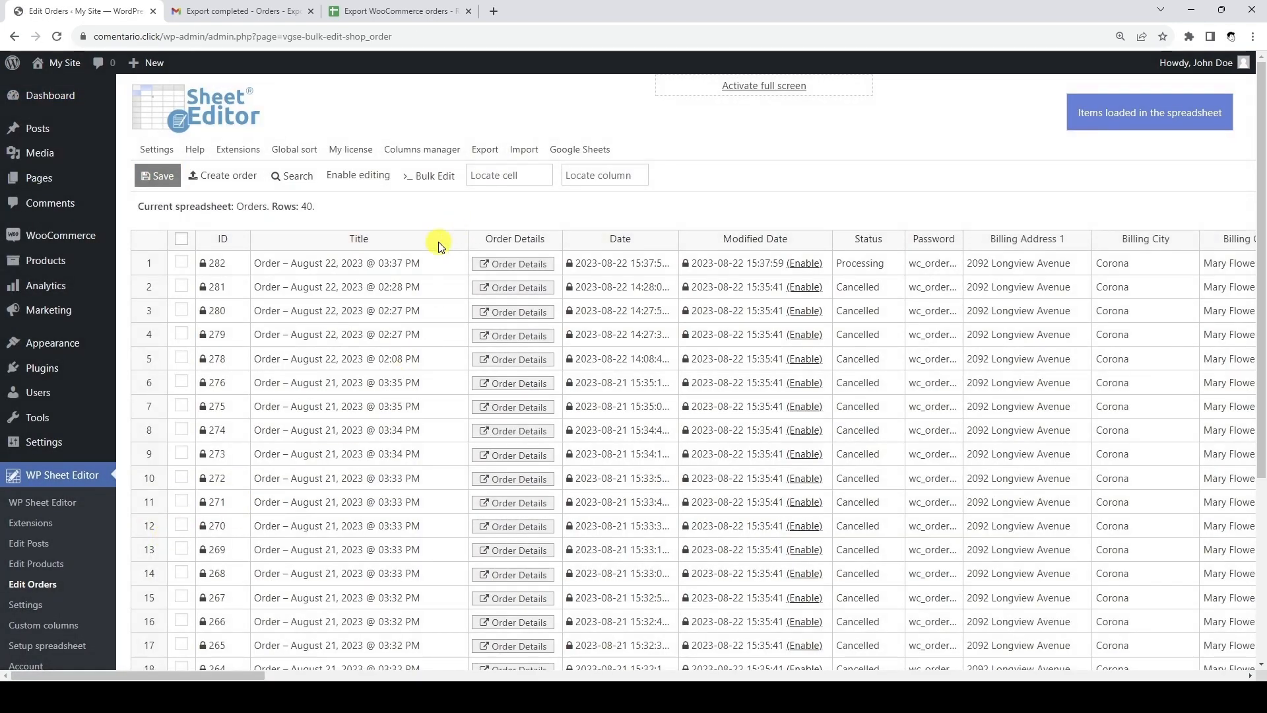
pyautogui.click(357, 263)
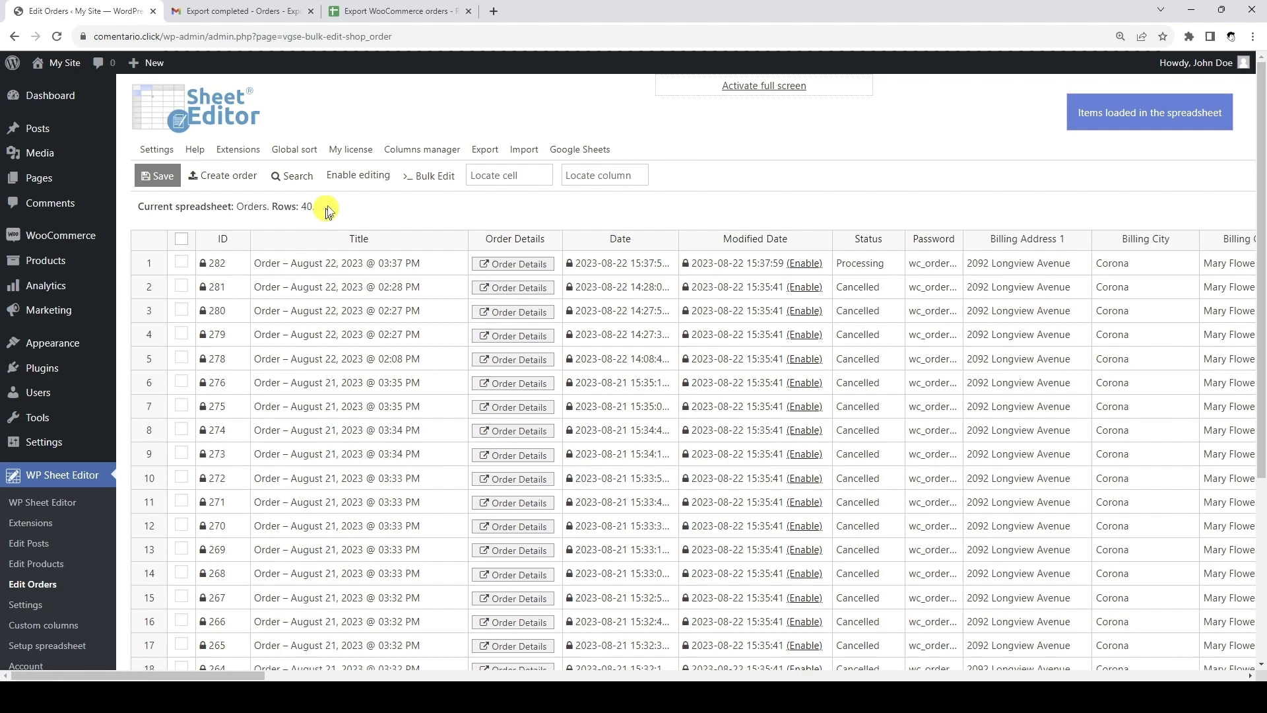
pyautogui.click(396, 10)
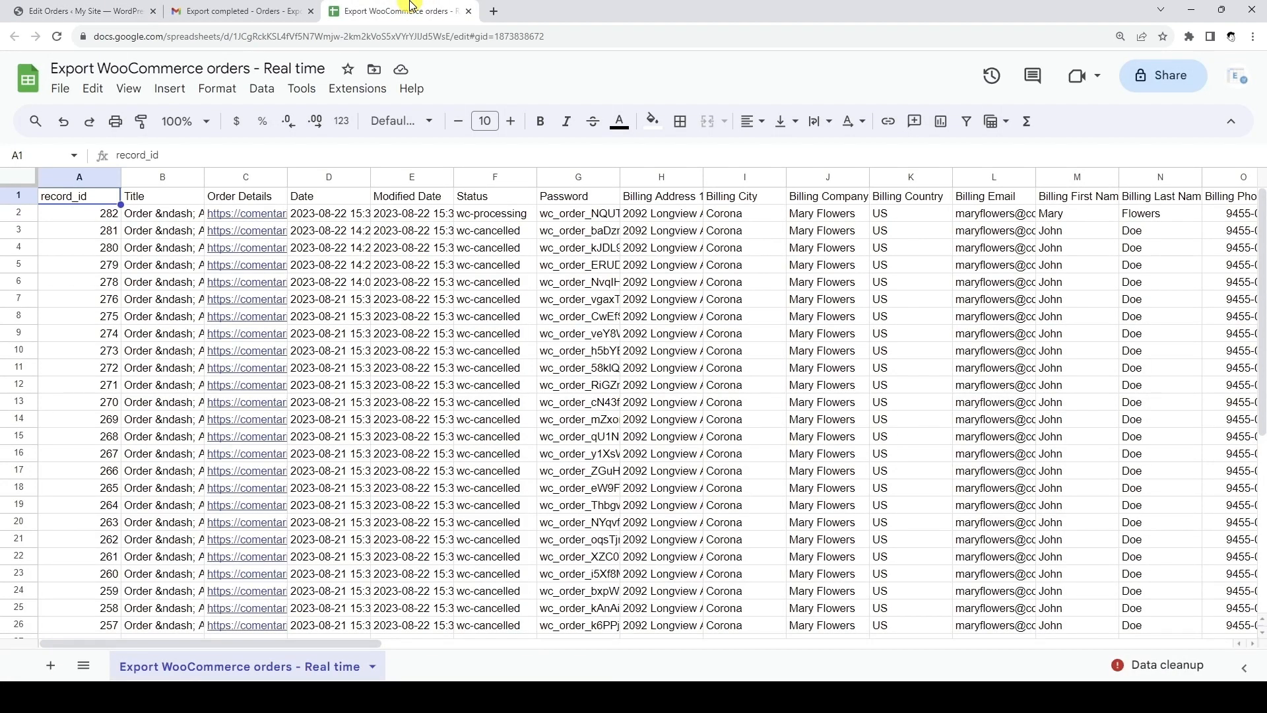
pyautogui.scroll(-3)
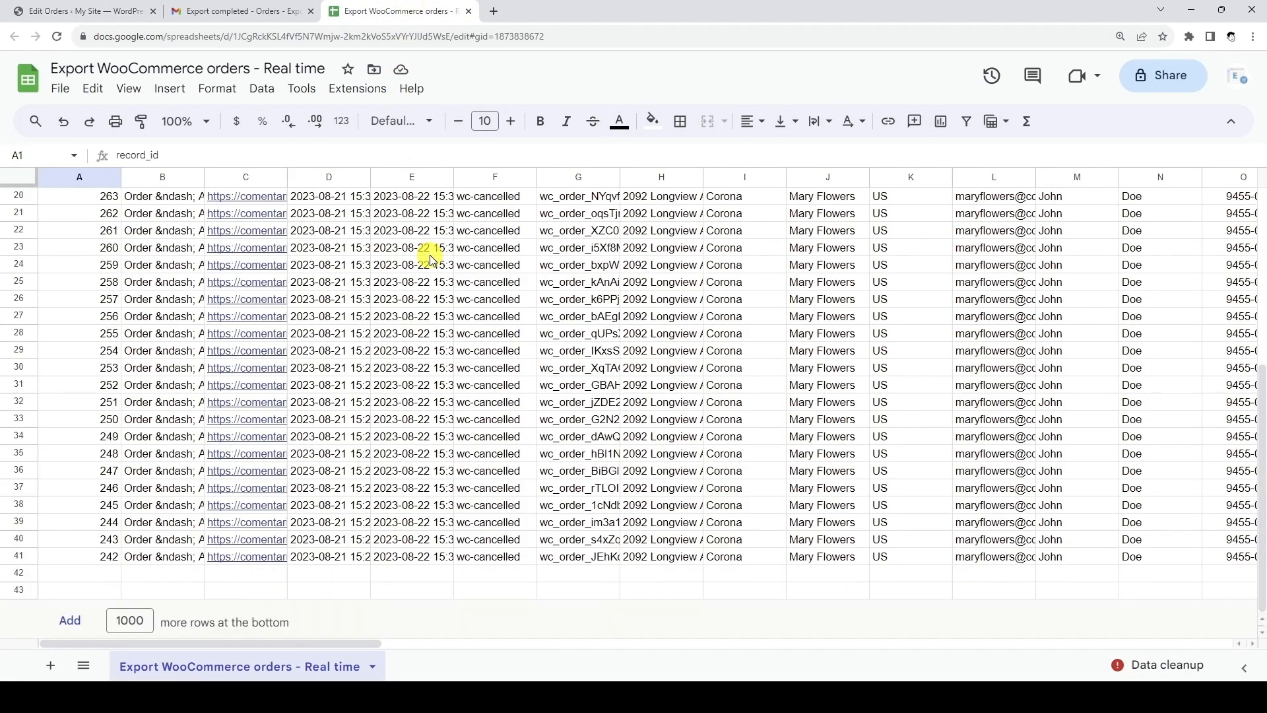
pyautogui.moveTo(17, 556)
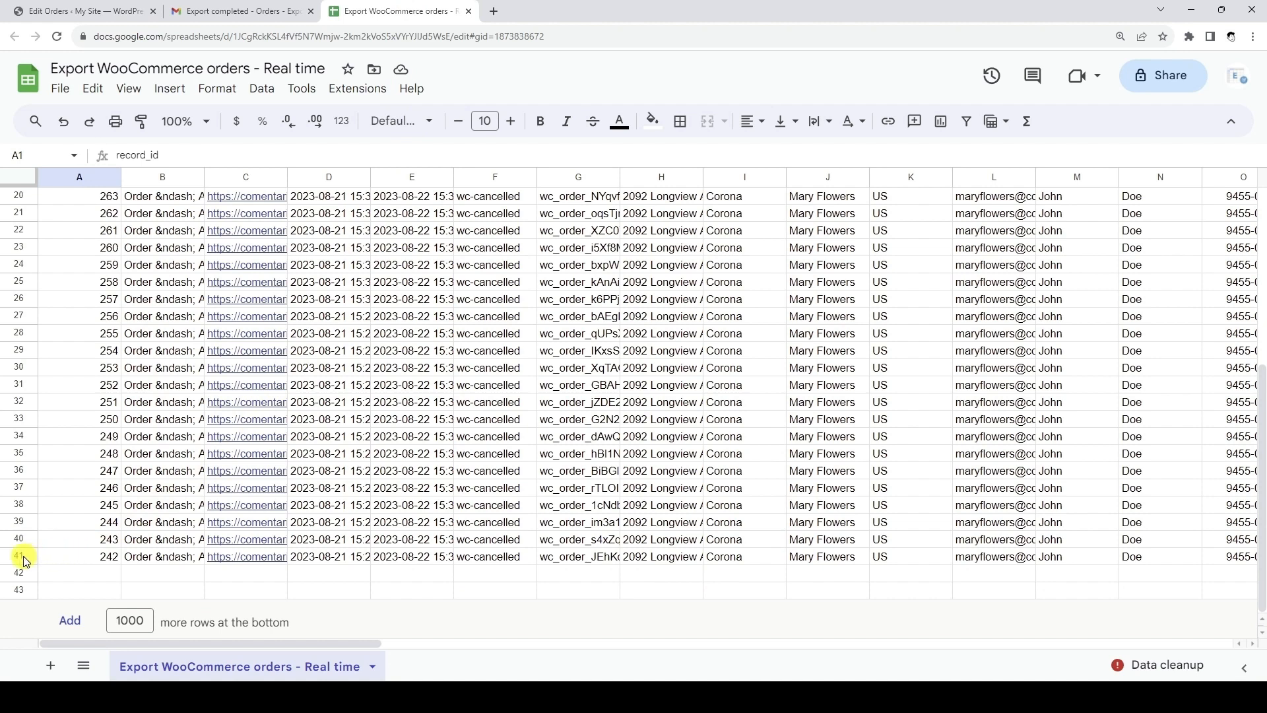
pyautogui.scroll(3)
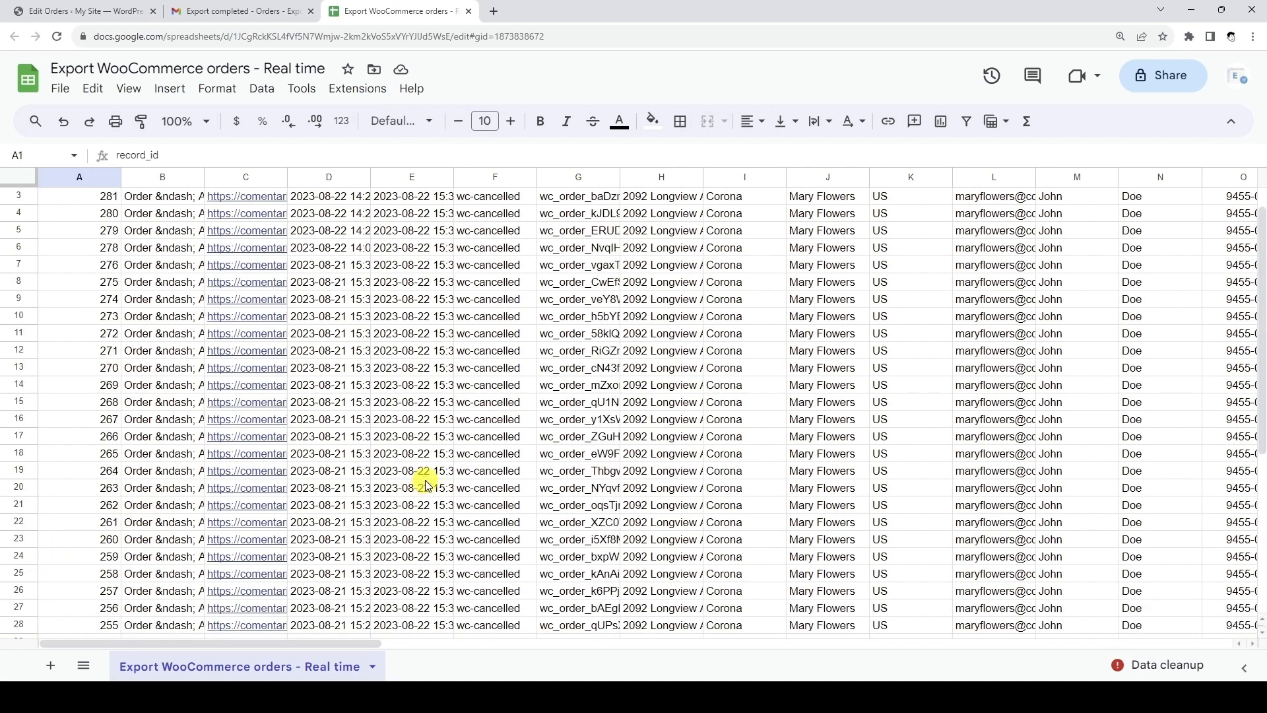